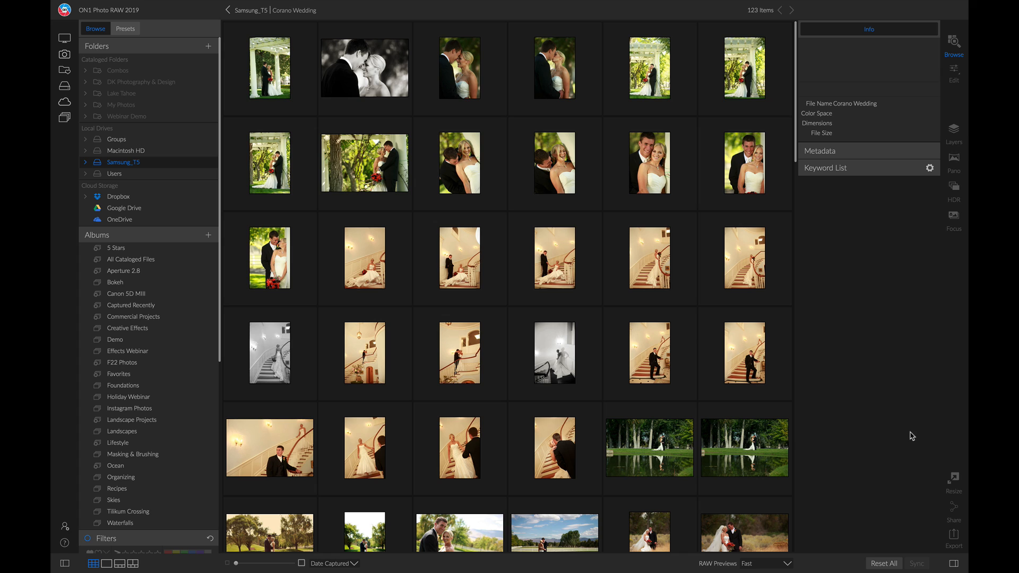
mouse_move(900, 391)
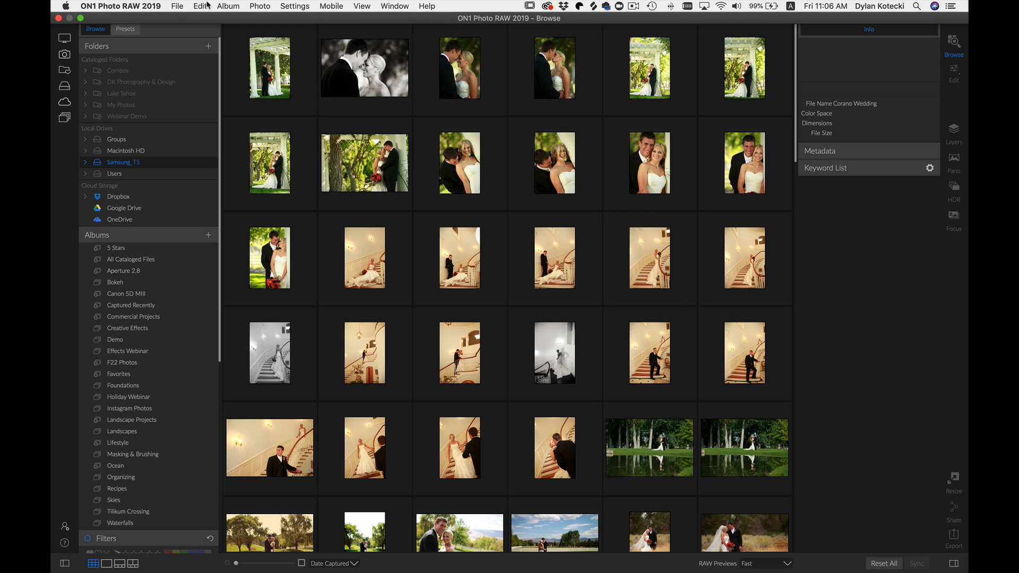
Start an import using the Corano Wedding folder on Samsung_T5 as the source
click(177, 5)
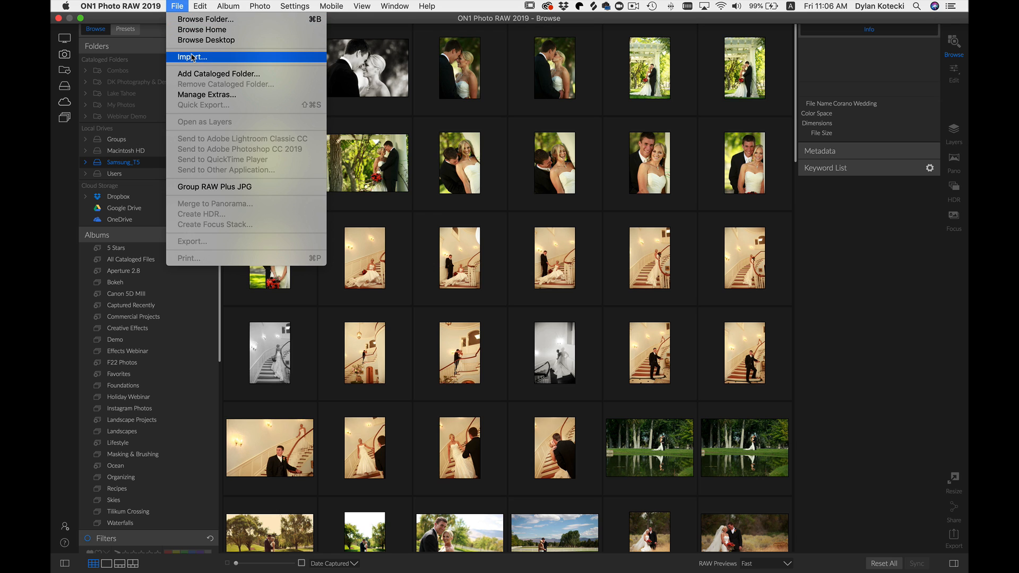
click(191, 57)
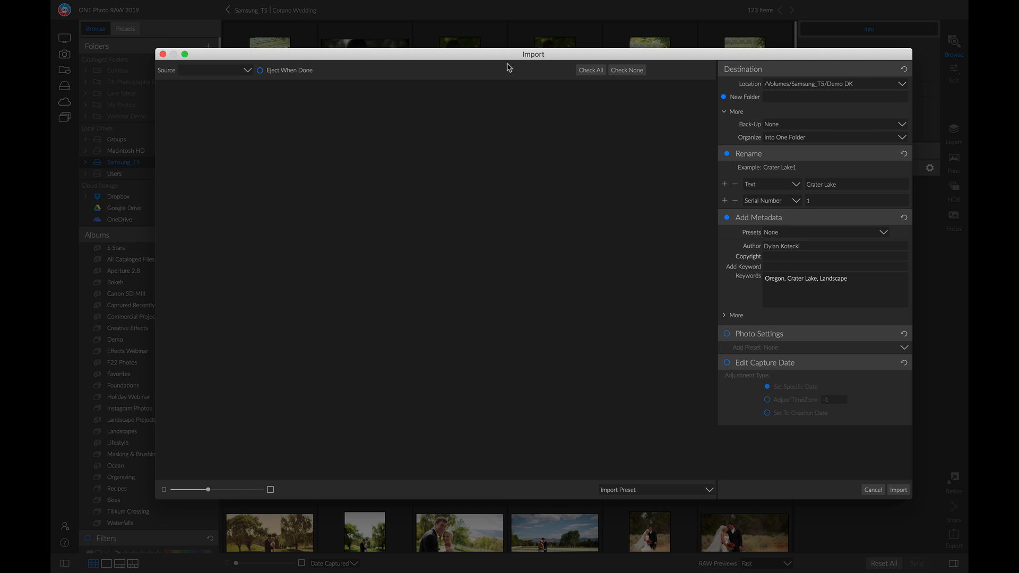
mouse_move(191, 68)
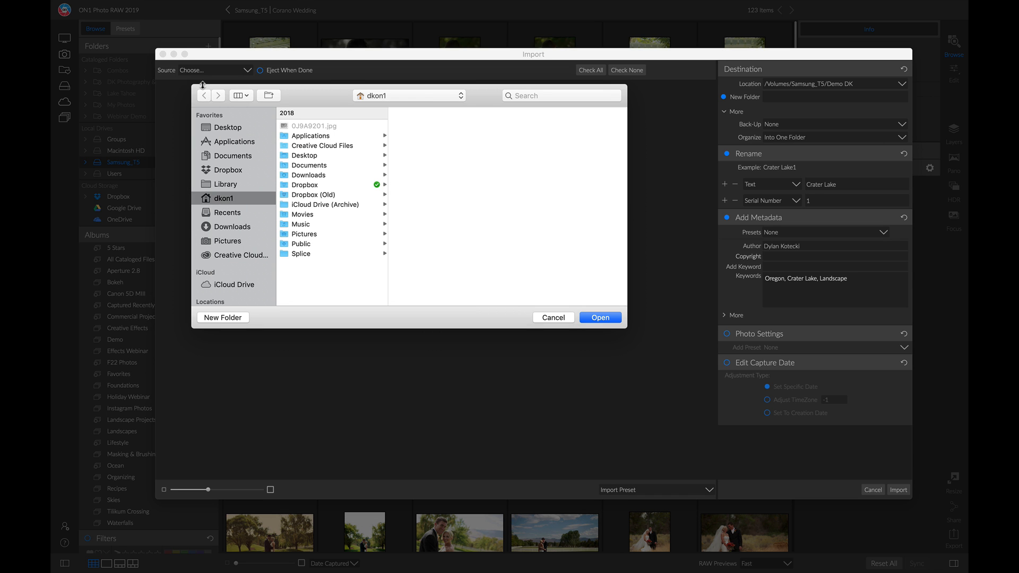
scroll(down, 3)
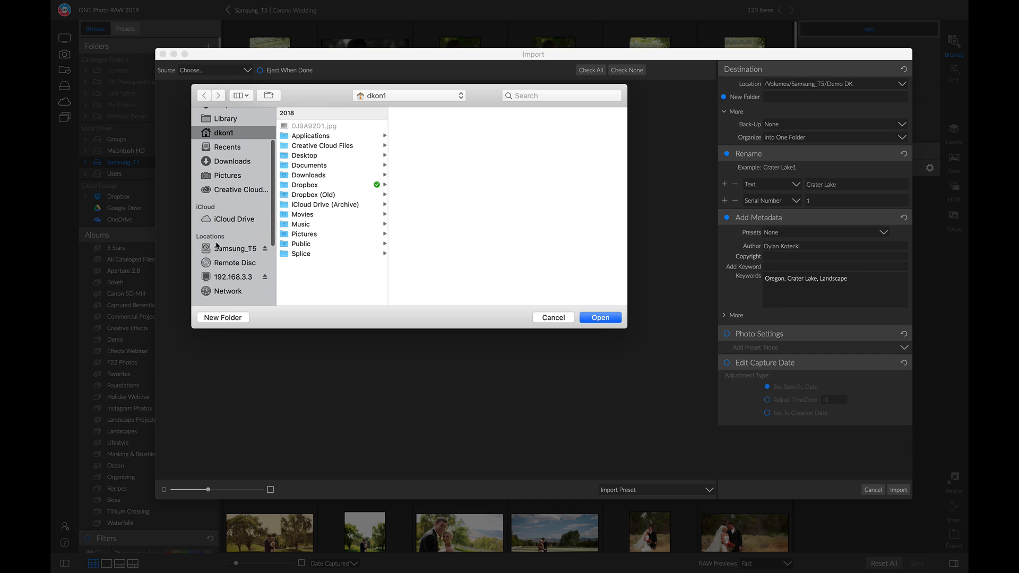
click(237, 248)
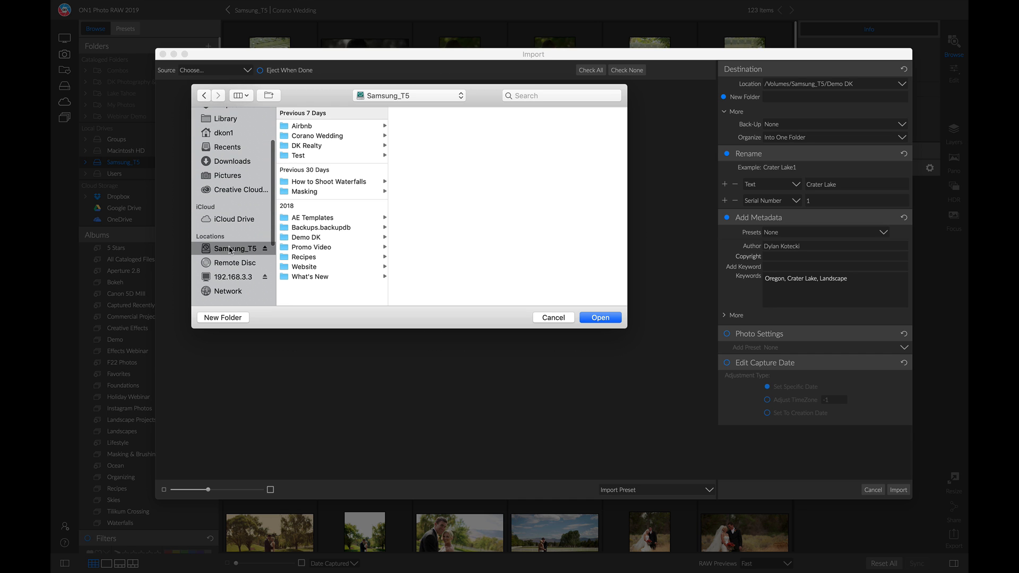
click(318, 136)
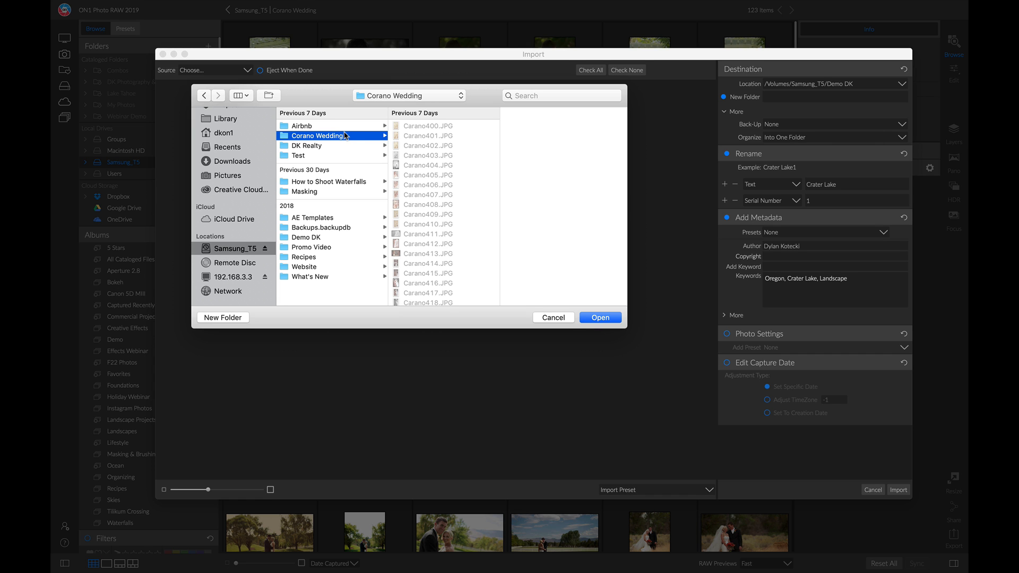
click(599, 318)
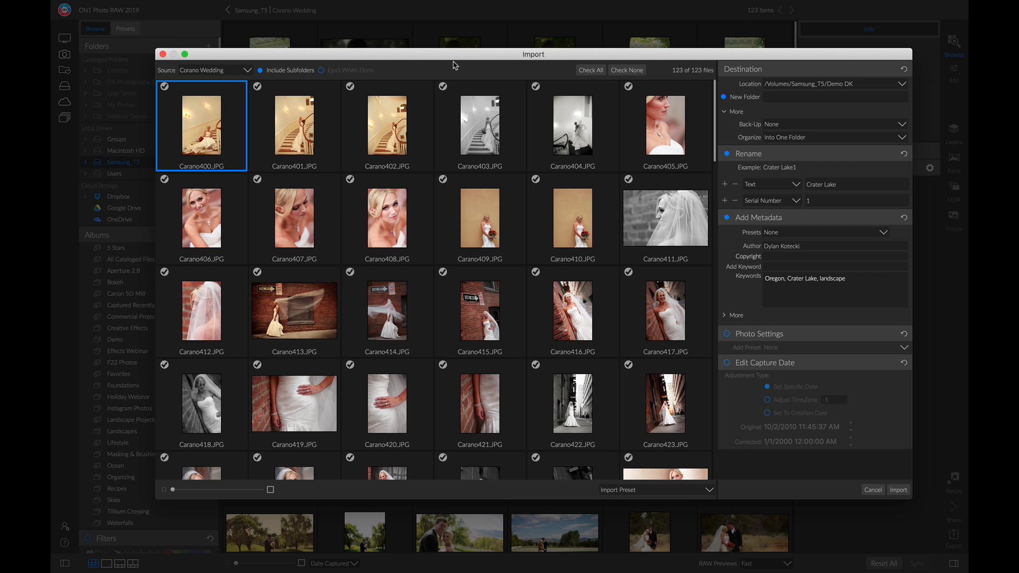
mouse_move(767, 20)
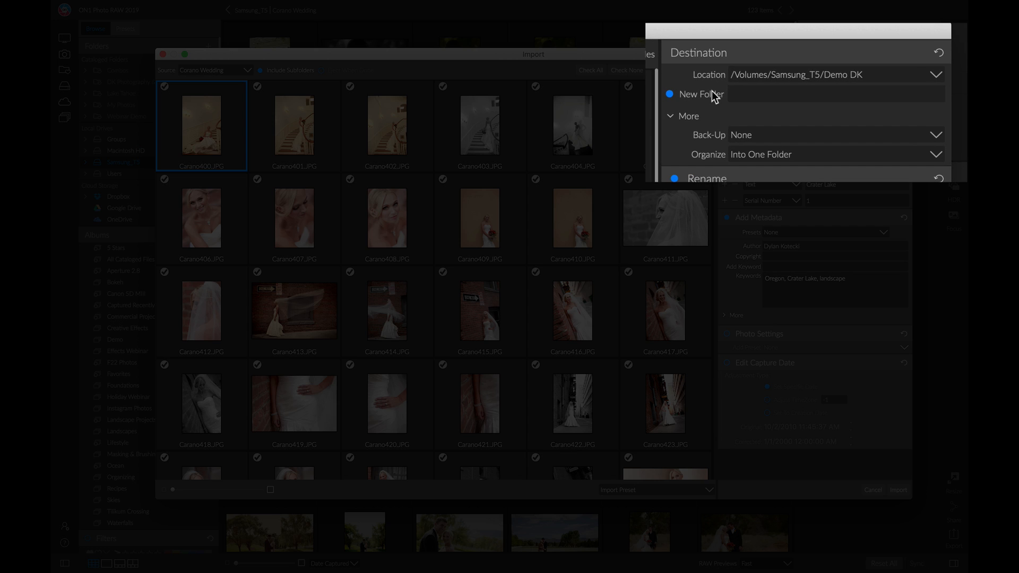
mouse_move(716, 138)
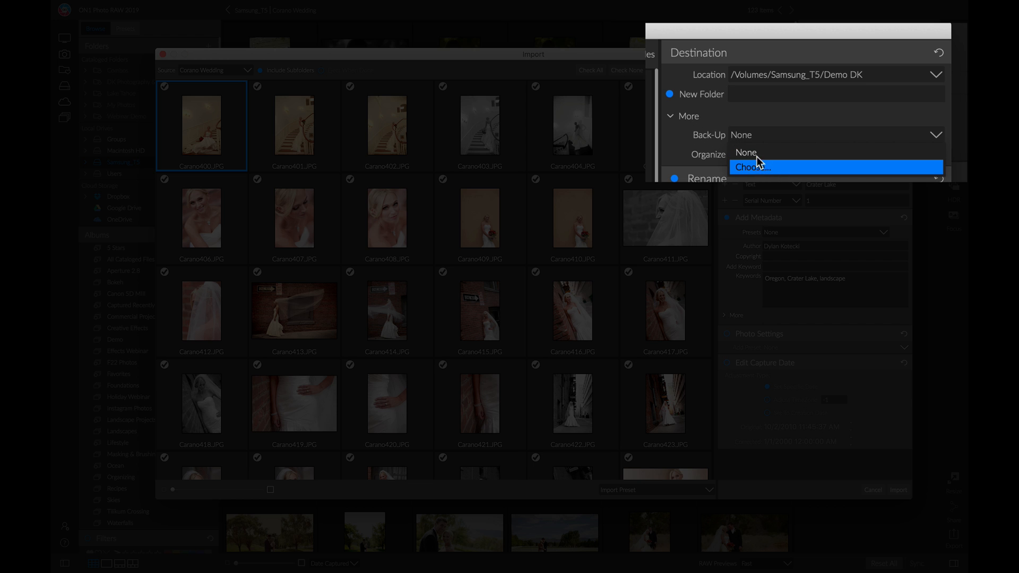
click(759, 154)
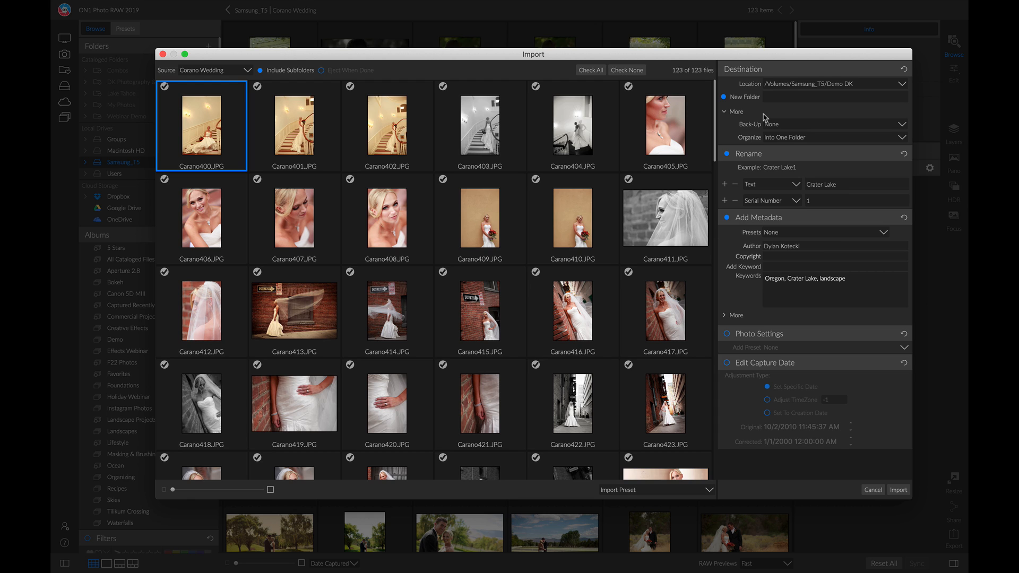
mouse_move(756, 106)
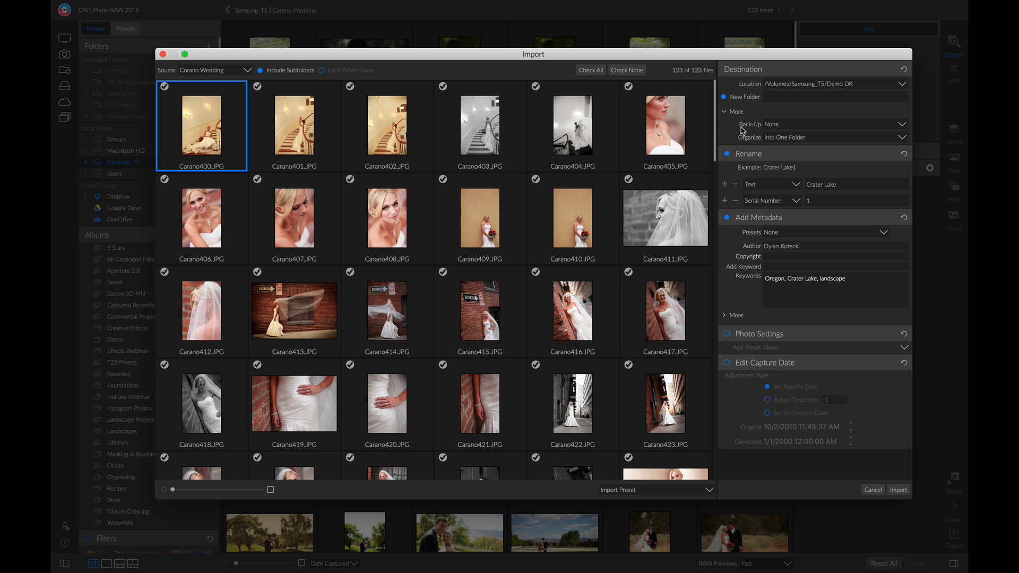
mouse_move(762, 168)
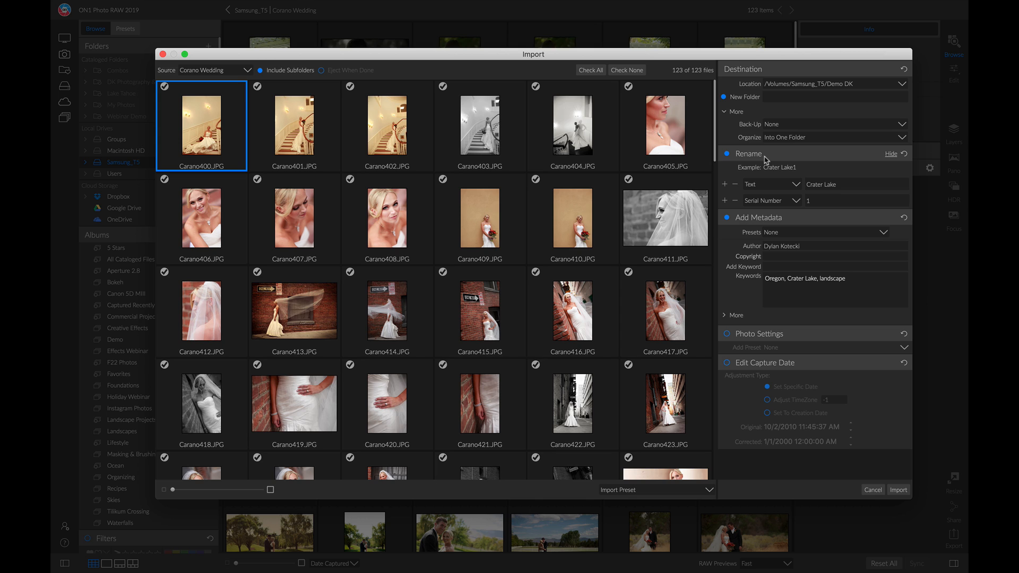
Set the import rename pattern to 'Mahoney Pre Edit', replacing the serial number with text
click(855, 184)
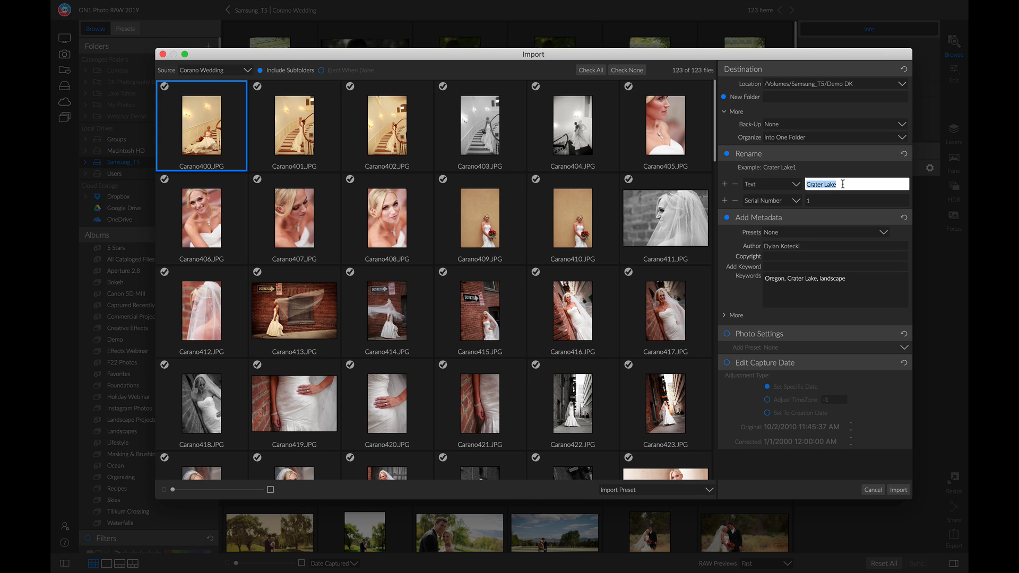
text(Mahoney)
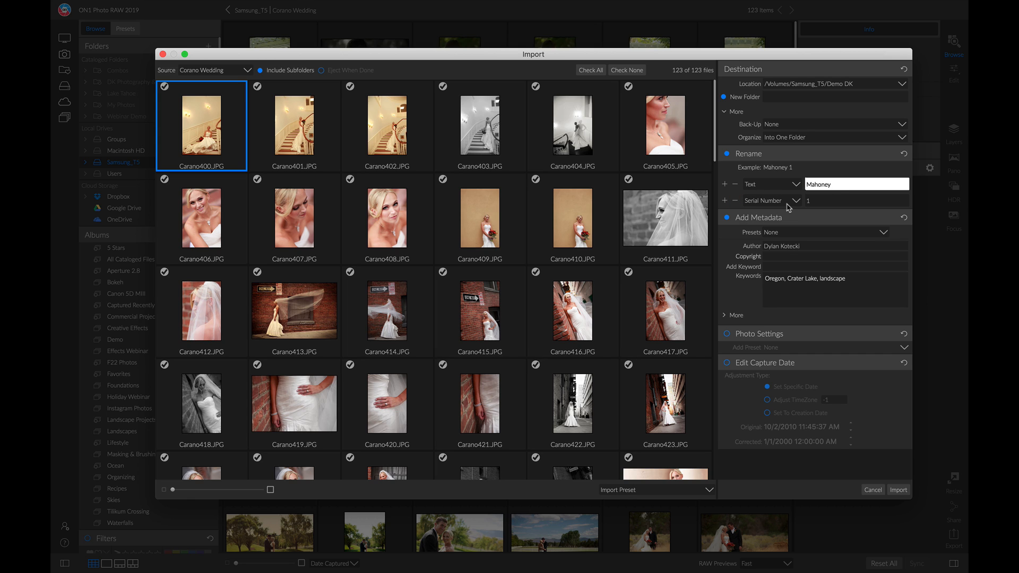
click(772, 200)
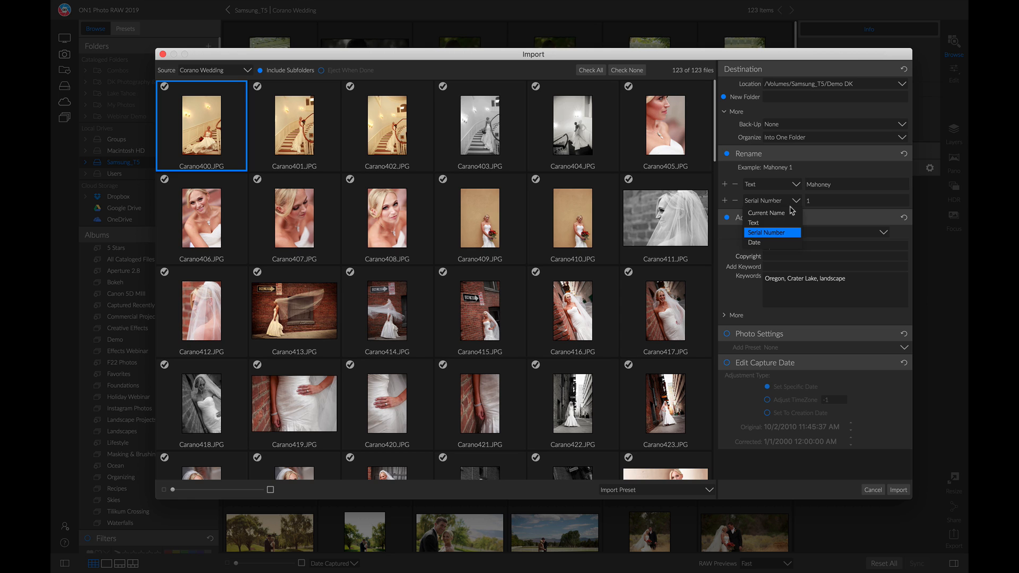
click(753, 223)
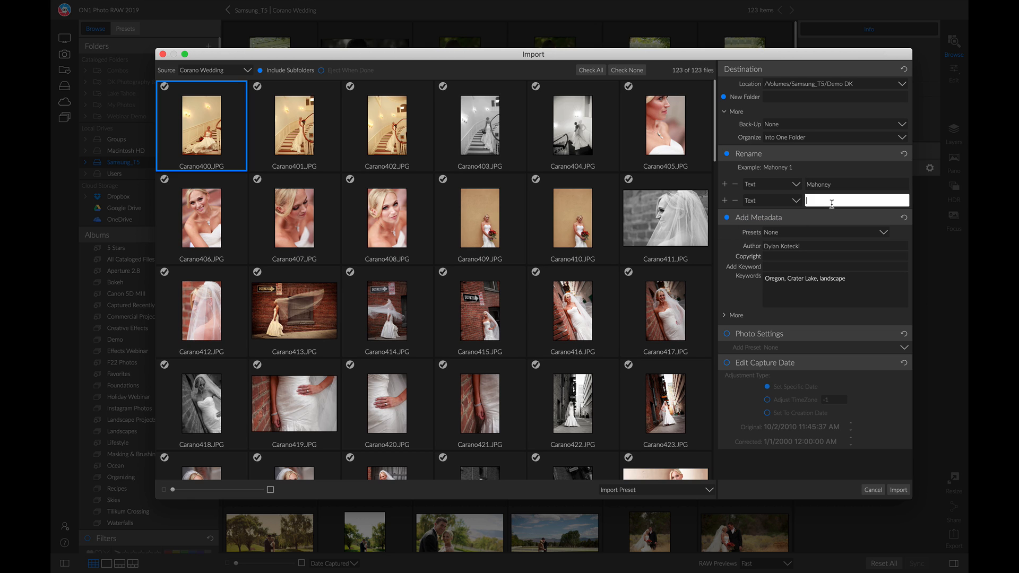
text(Pre Edit)
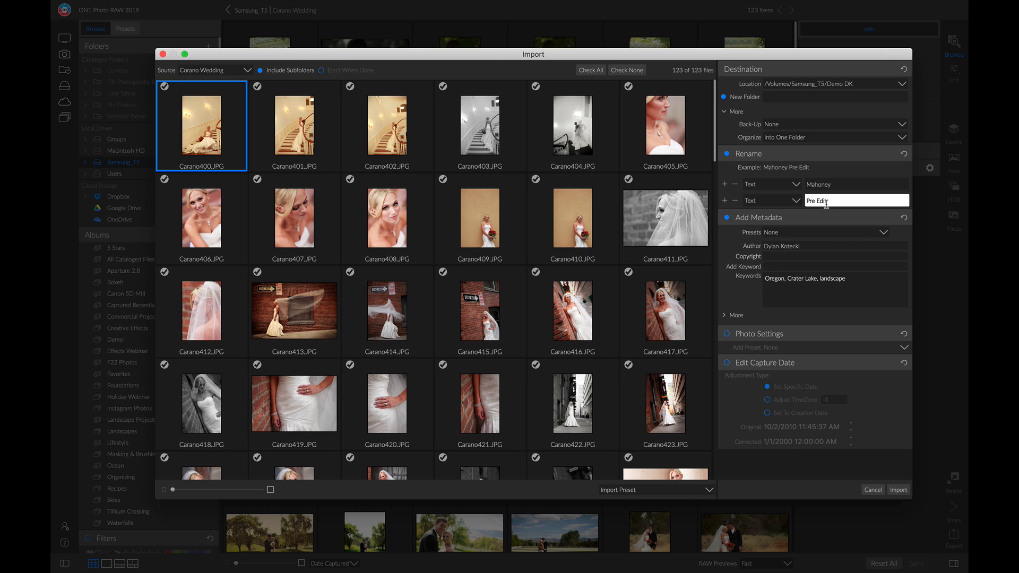
mouse_move(767, 230)
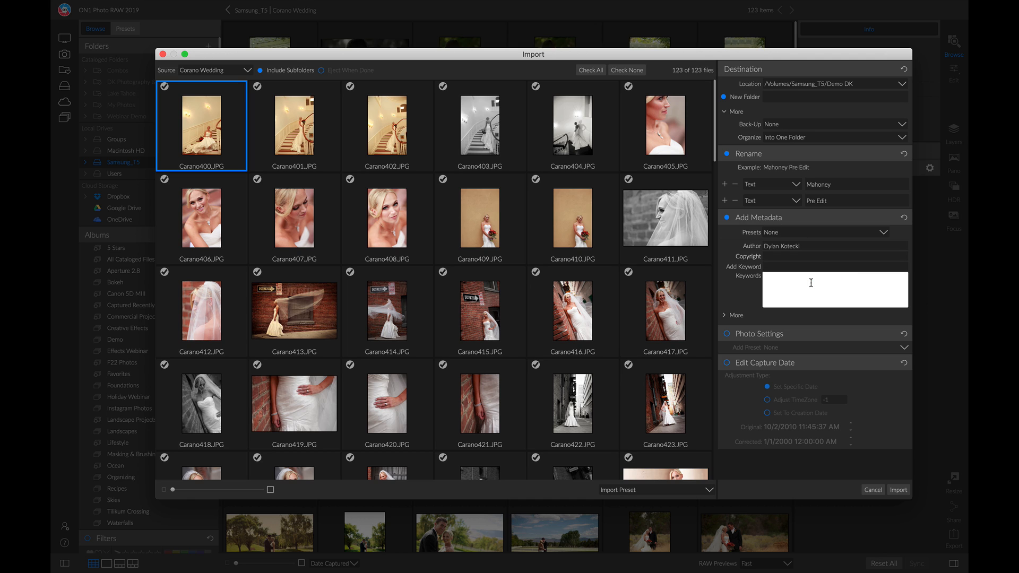
Add the keyword Molalla and import the Corano Wedding photos
click(835, 266)
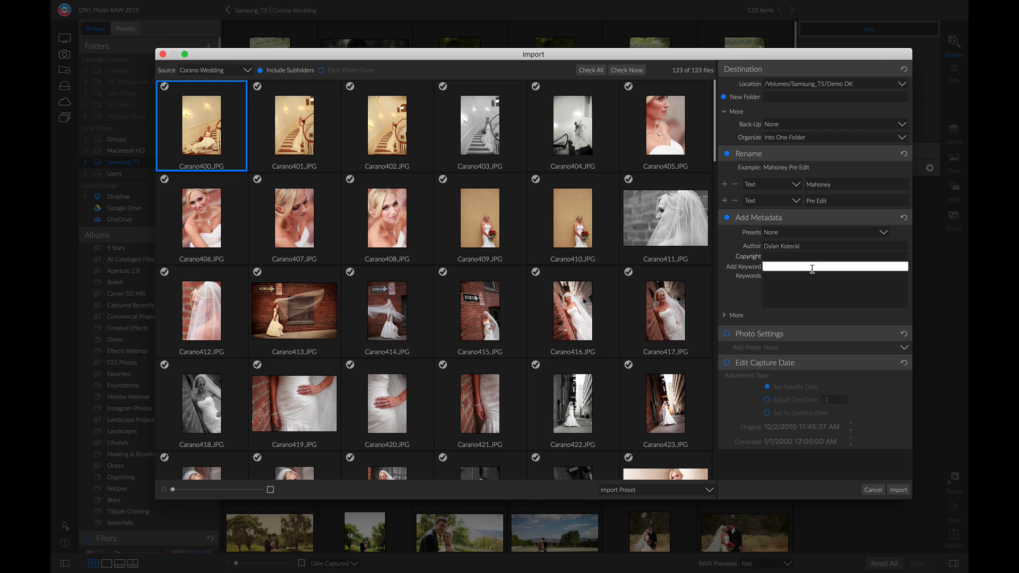
text(Mollalla)
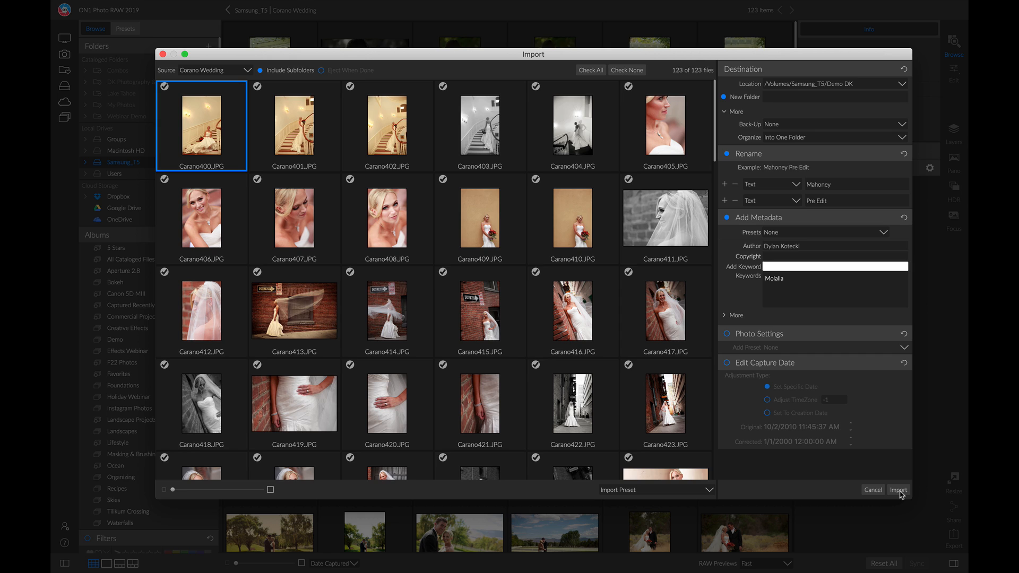
click(898, 490)
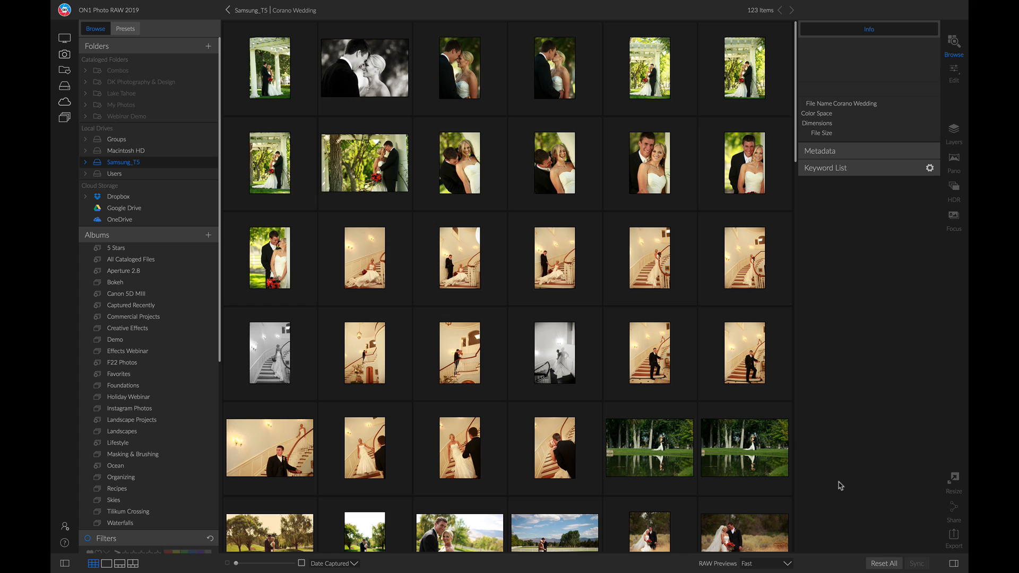
mouse_move(806, 455)
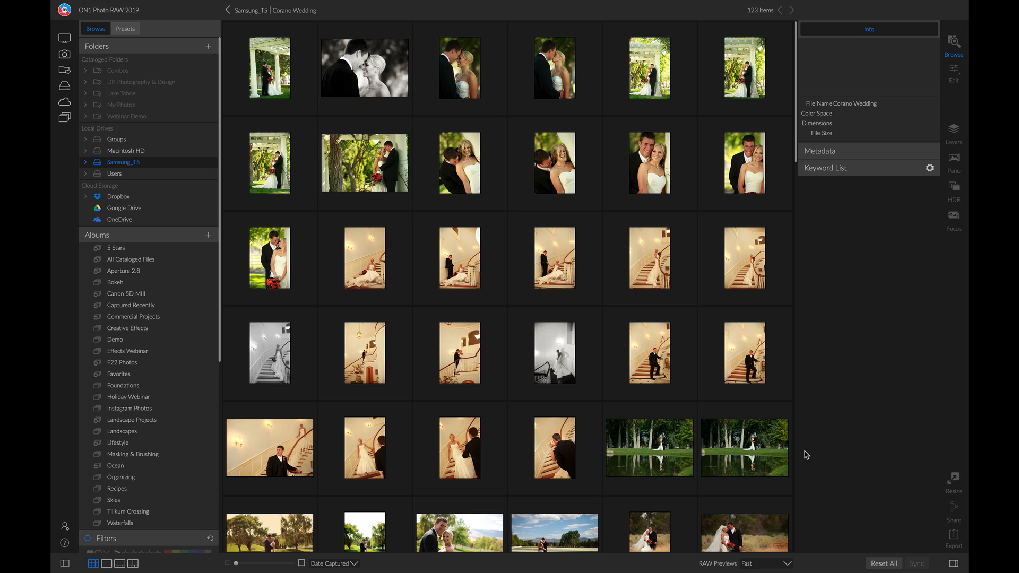
Open CaranoWedding_0001.jpg in the large Detail view with the filmstrip
click(269, 68)
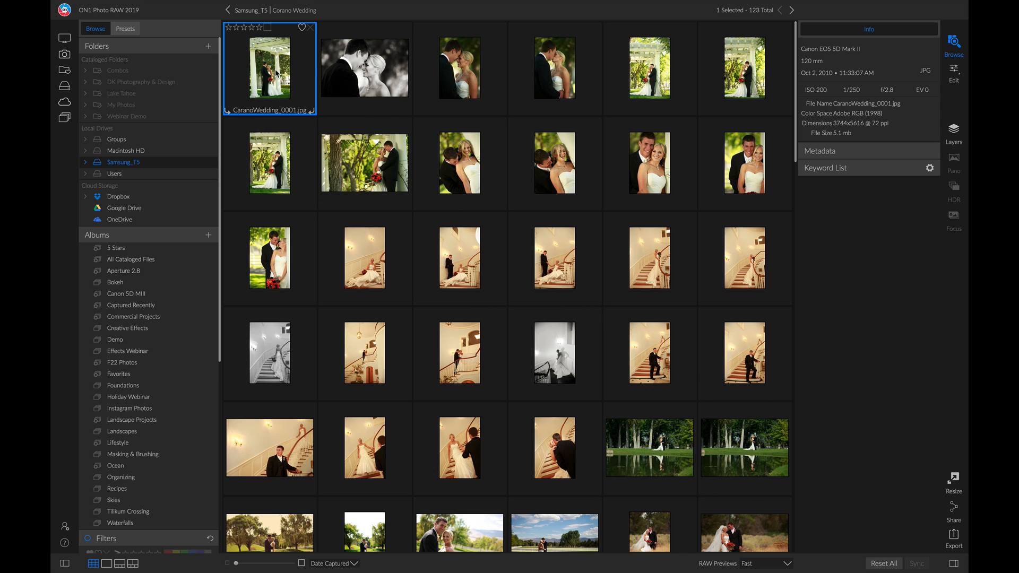
double_click(269, 69)
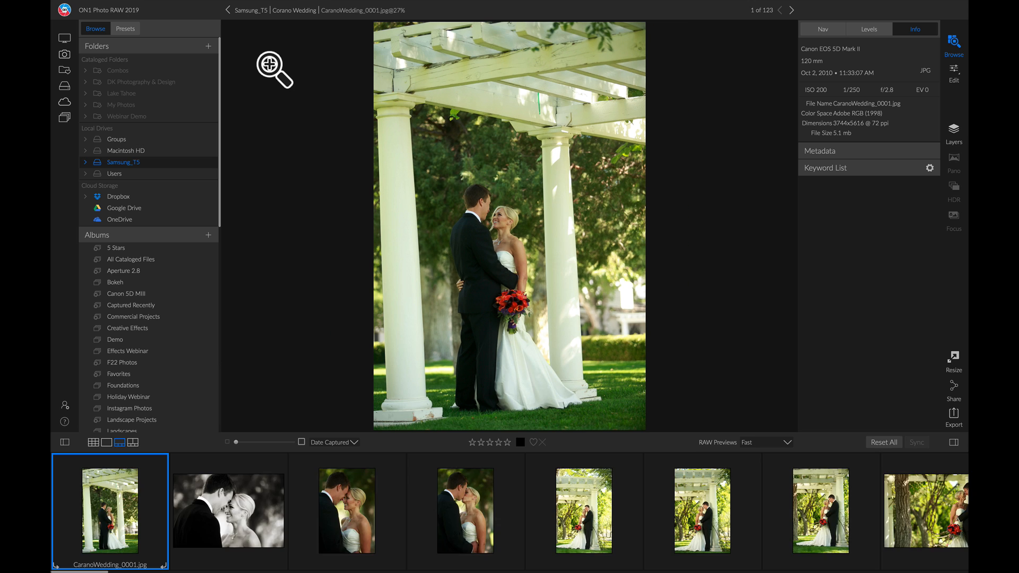
mouse_move(280, 125)
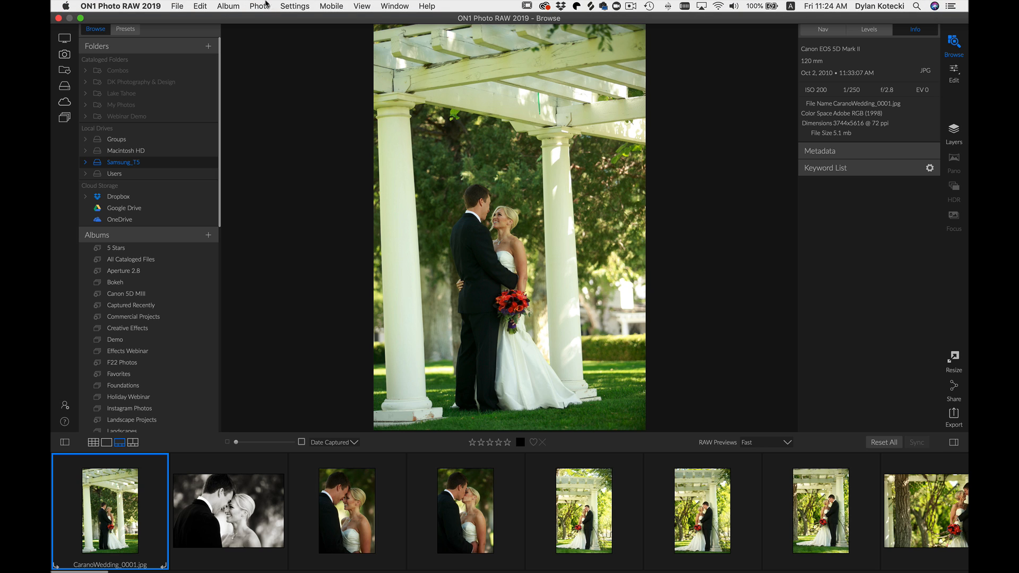
Show the photo labelling and rating commands, with Auto Advance already on
click(260, 6)
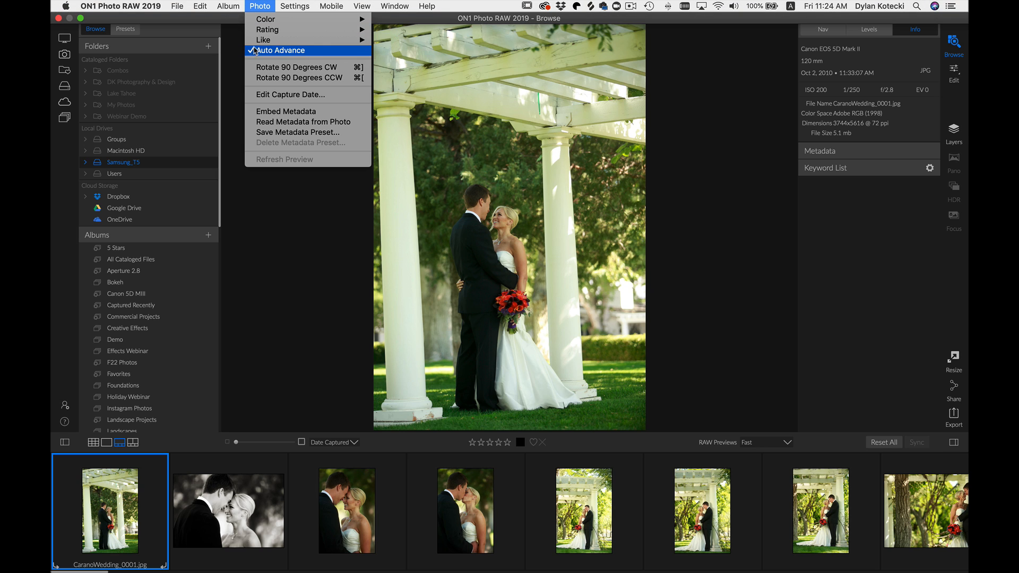
mouse_move(228, 58)
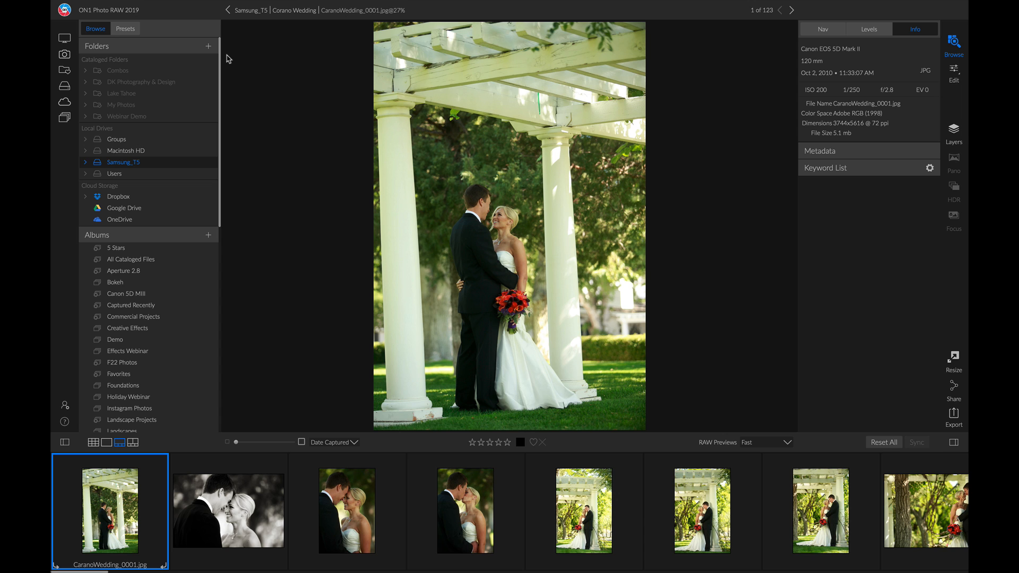
Rate the wedding photos one or five stars, starting with five stars on the first
click(507, 443)
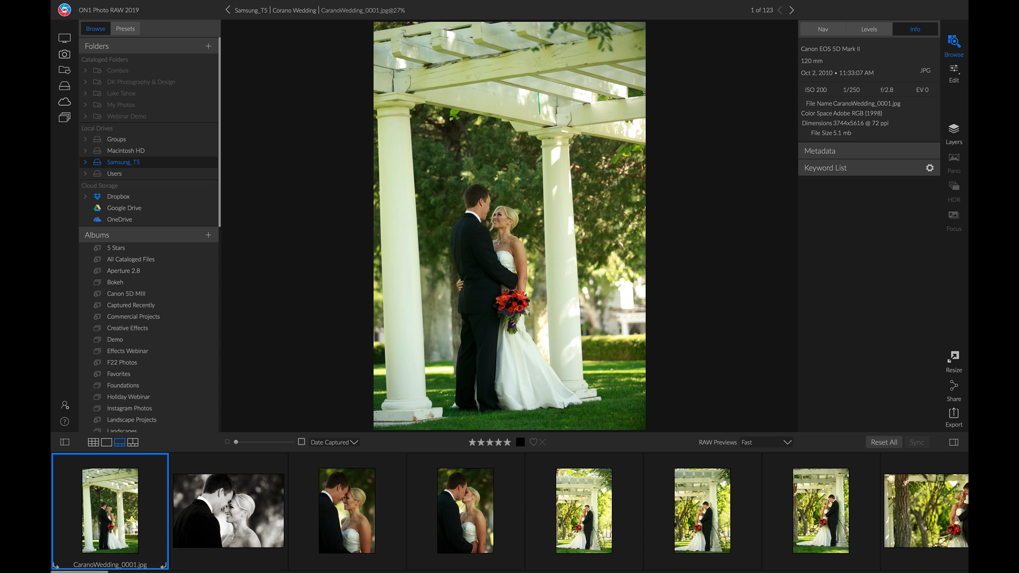
click(345, 510)
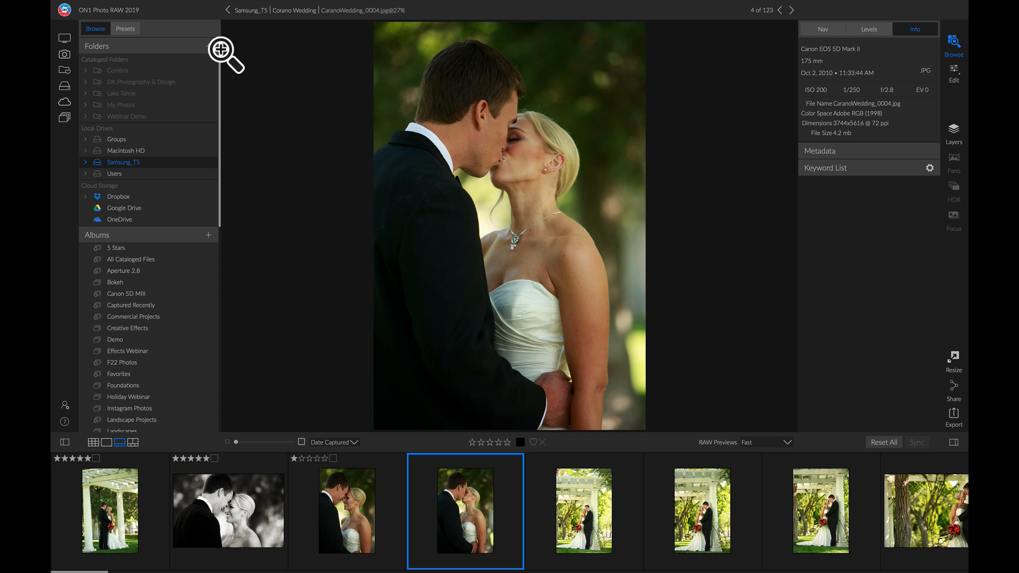
click(582, 511)
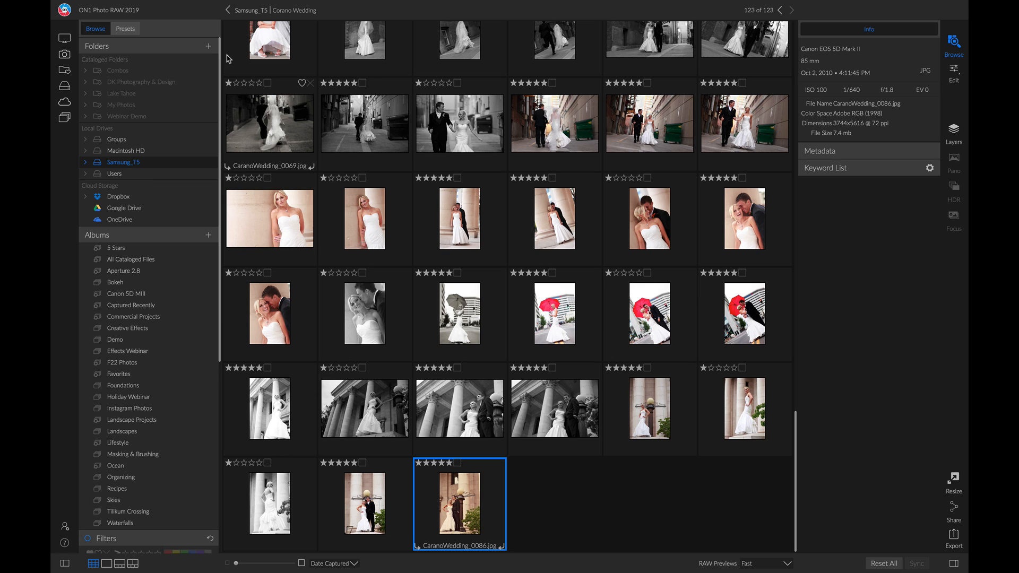
mouse_move(349, 564)
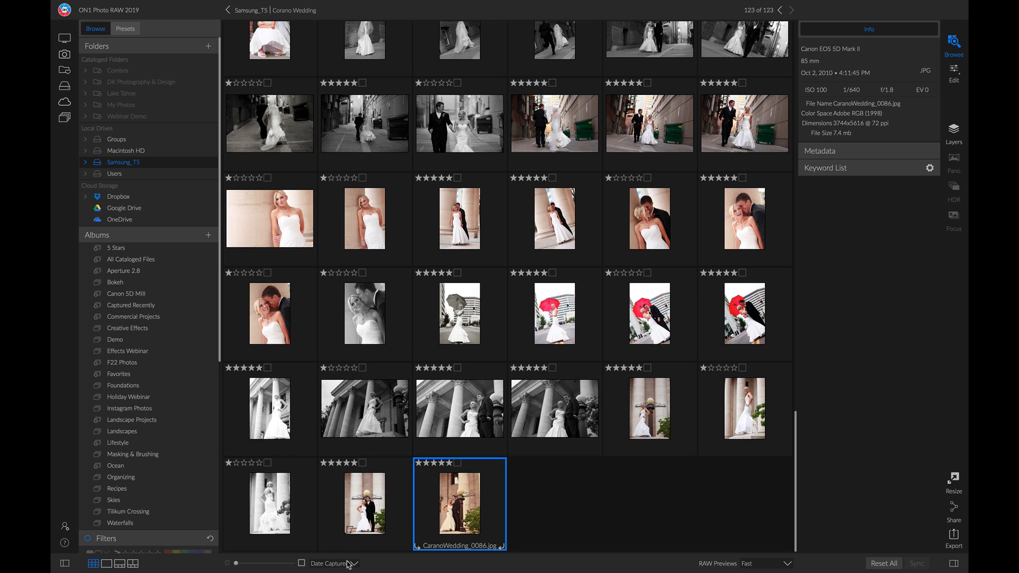
Sort the grid by rating in descending order
click(330, 564)
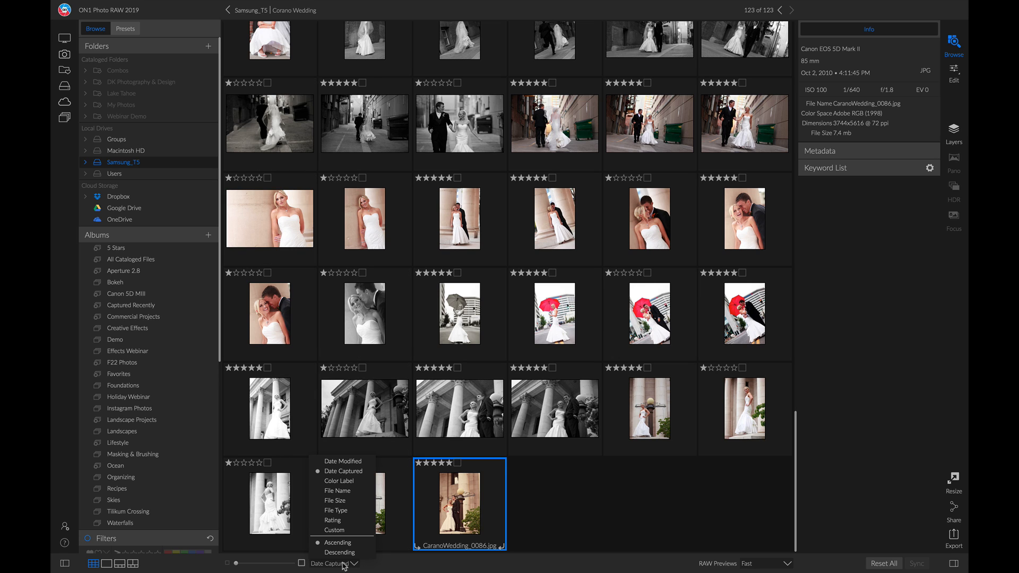
mouse_move(332, 520)
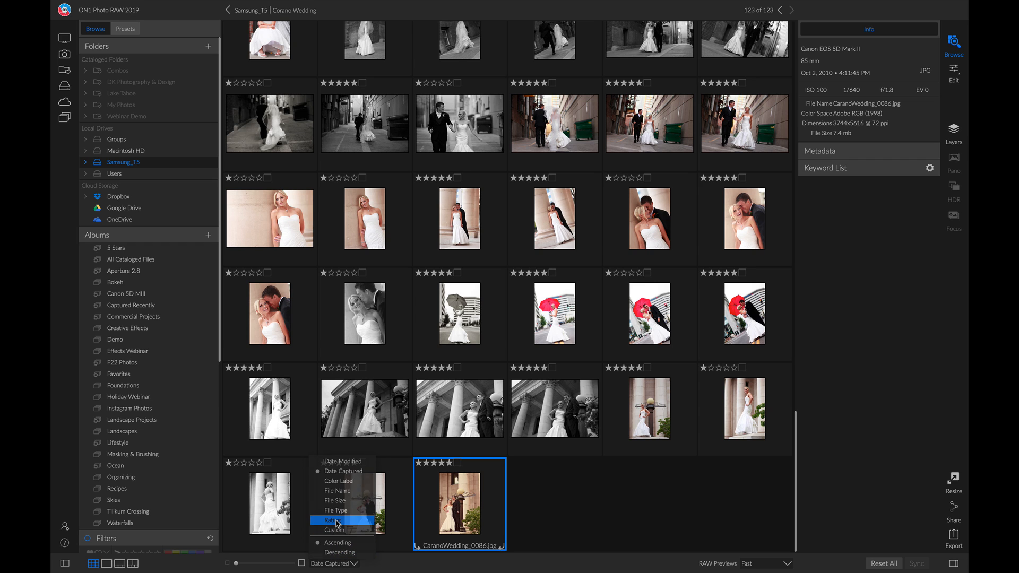
click(336, 521)
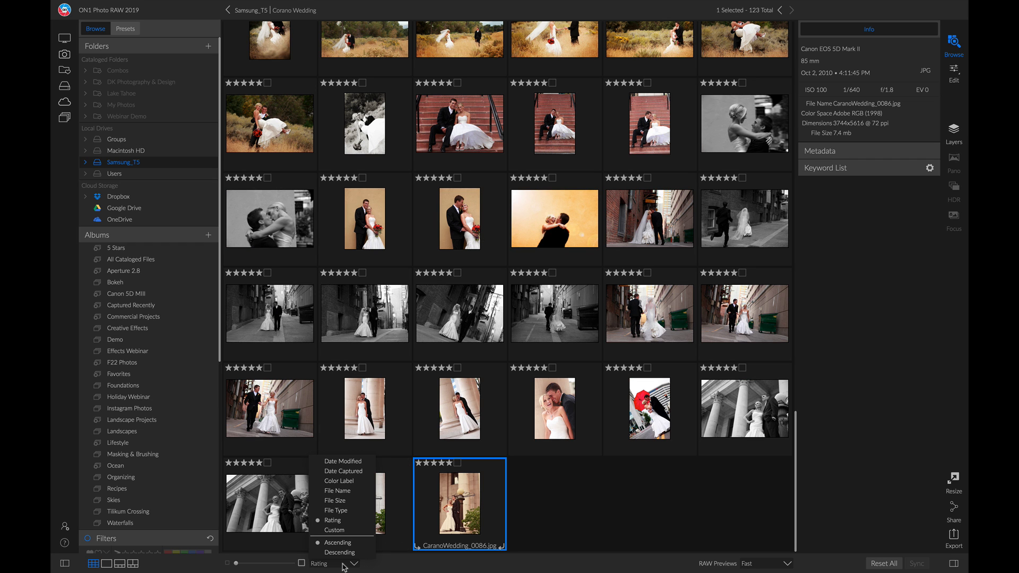
mouse_move(338, 552)
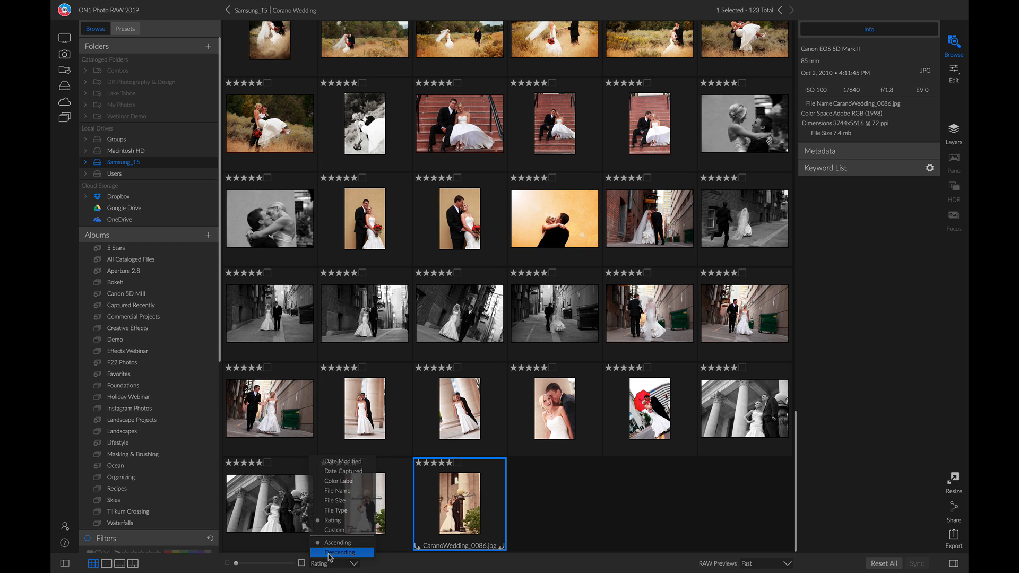
click(338, 542)
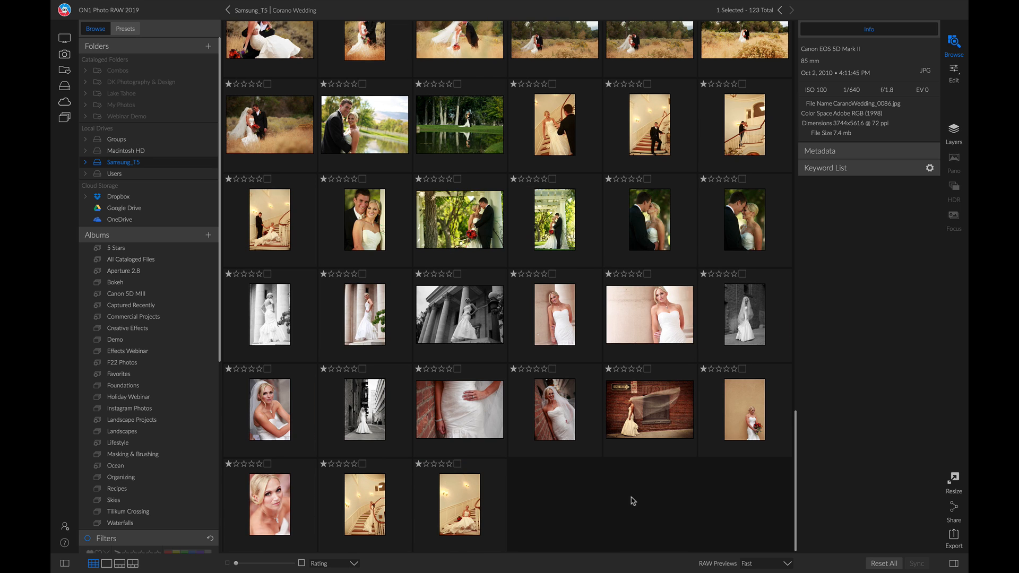
Select the 47 one-star photos and move them into a new Deselects subfolder
scroll(up, 3)
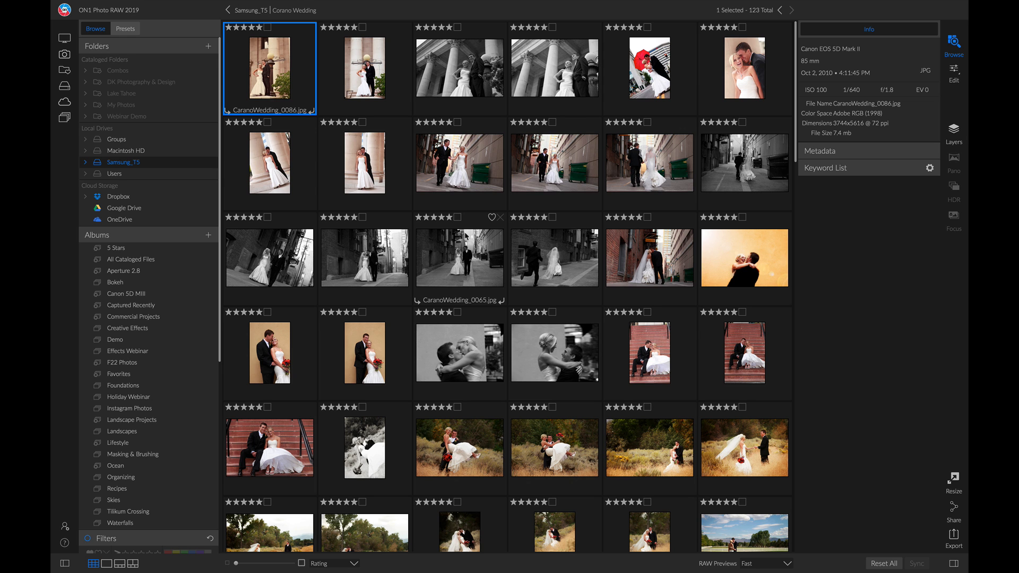
scroll(down, 3)
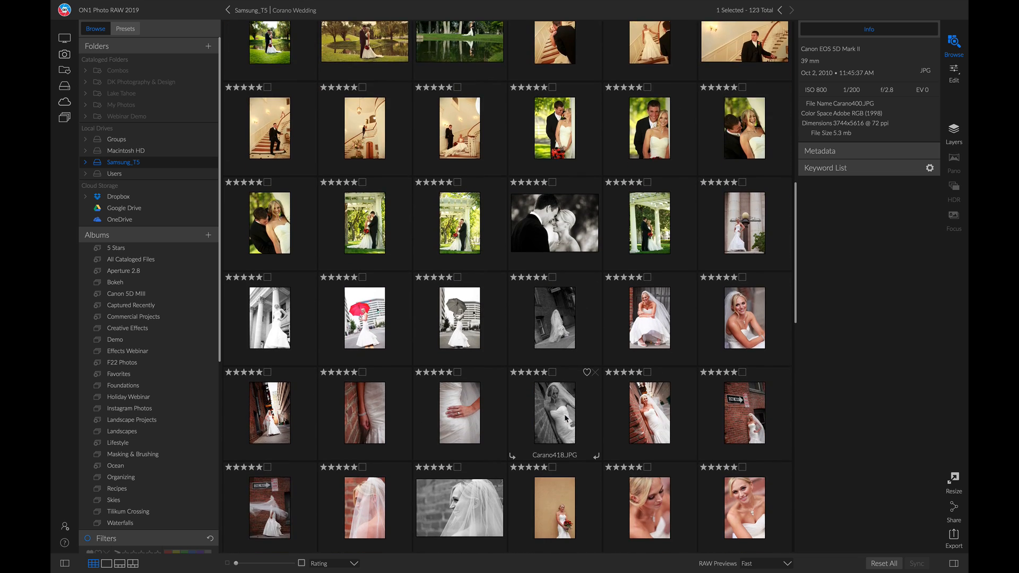
scroll(down, 3)
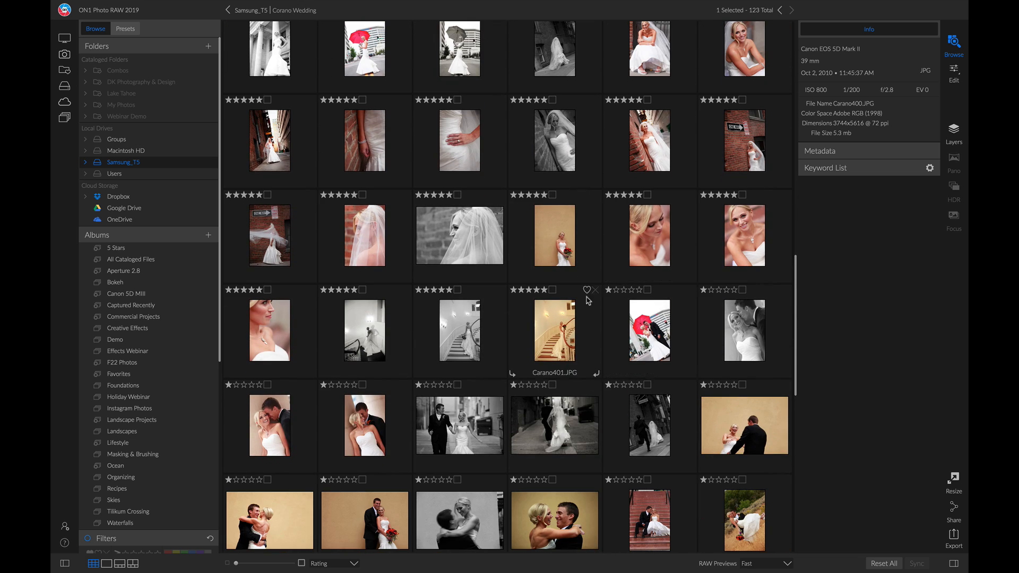
click(649, 332)
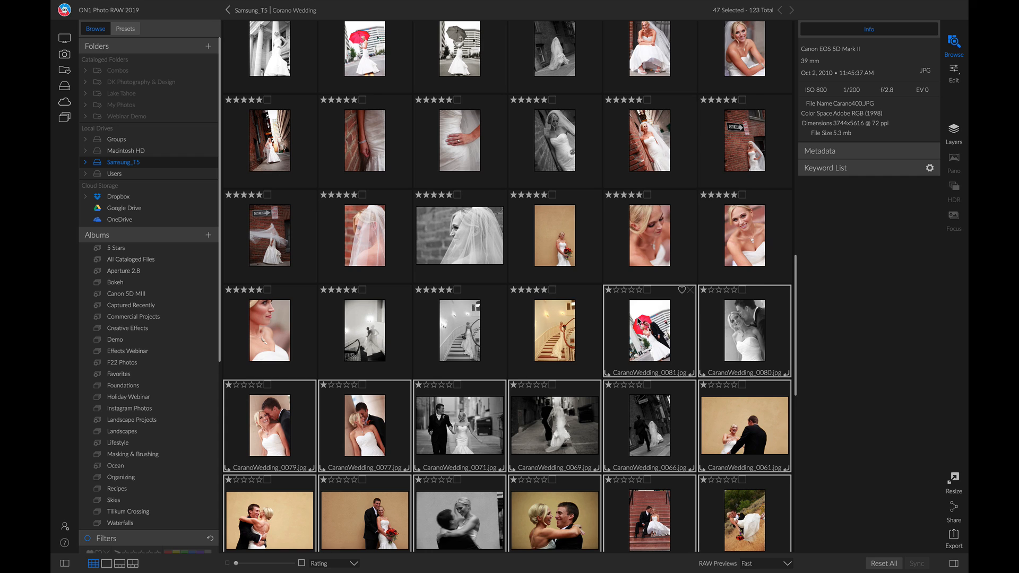
right_click(648, 331)
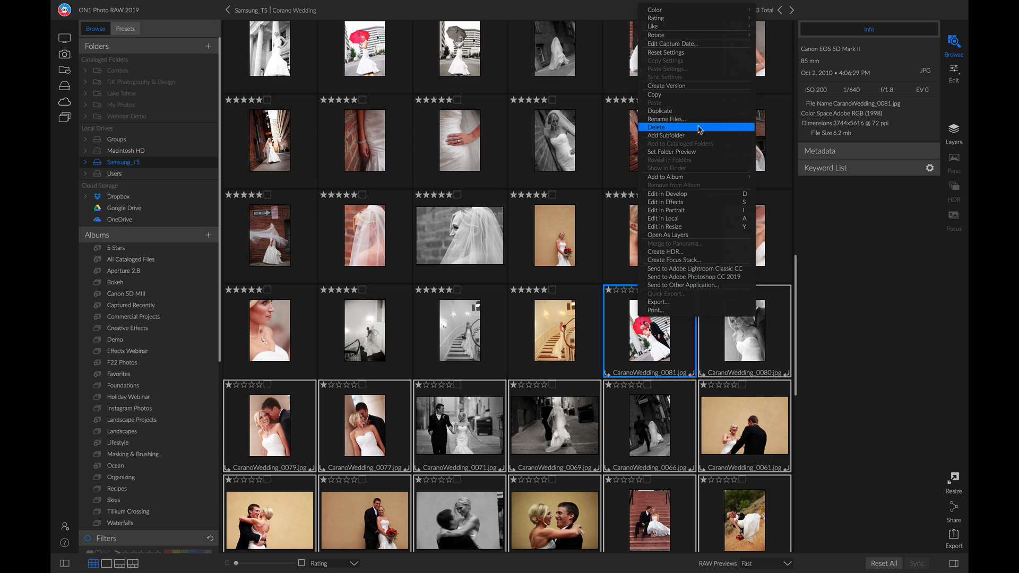
mouse_move(683, 131)
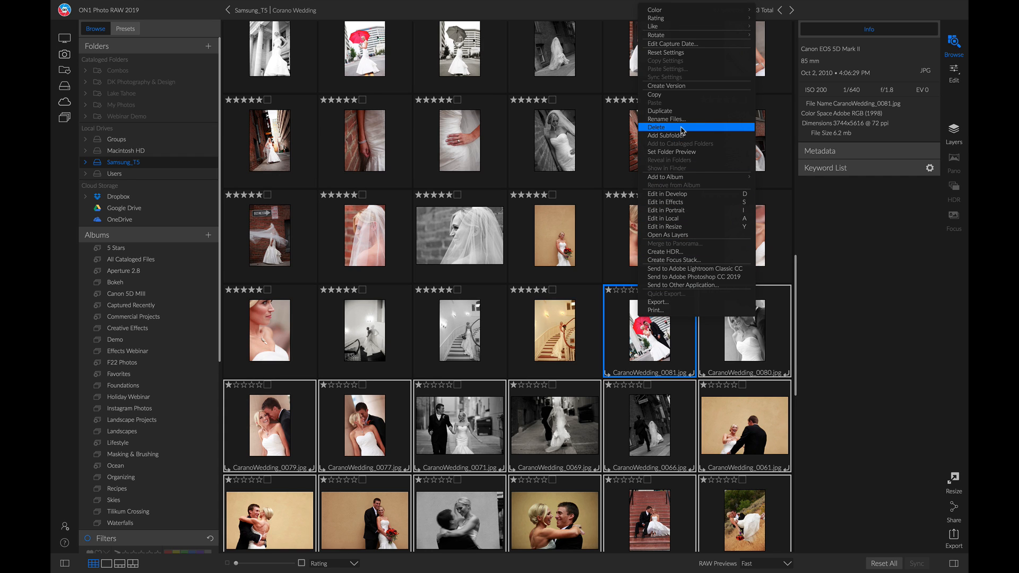
mouse_move(667, 135)
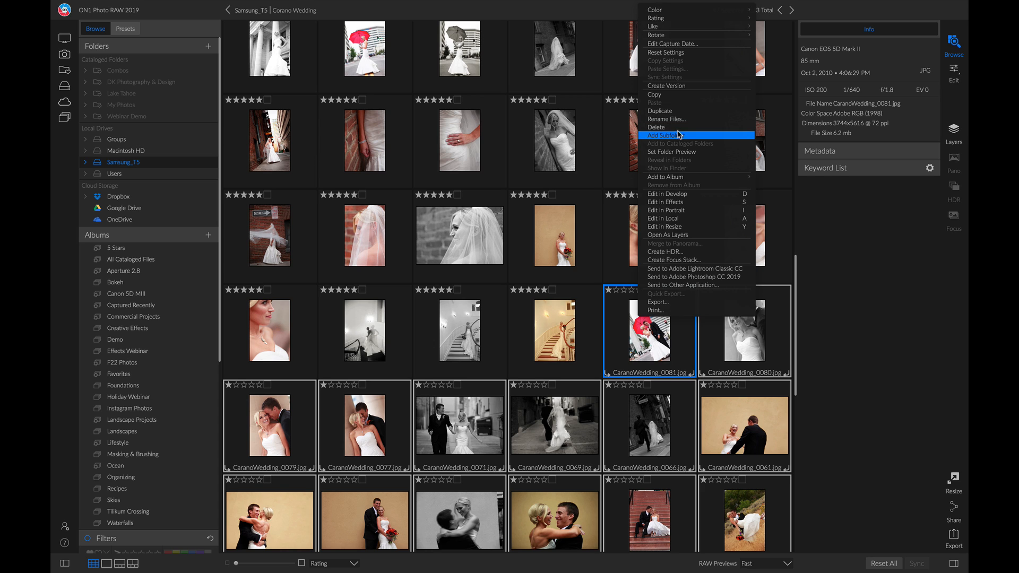
click(663, 135)
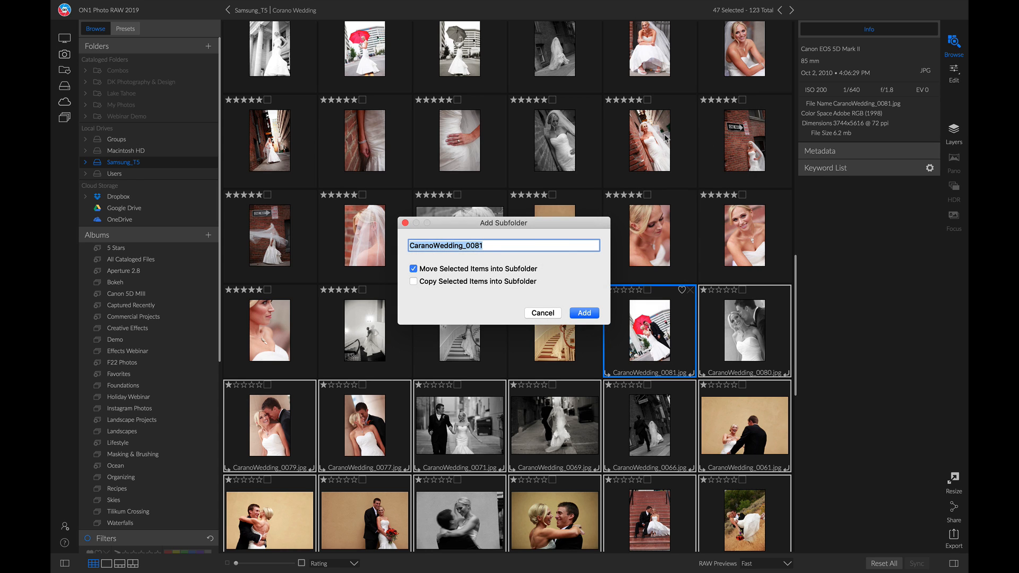
text(Deselect)
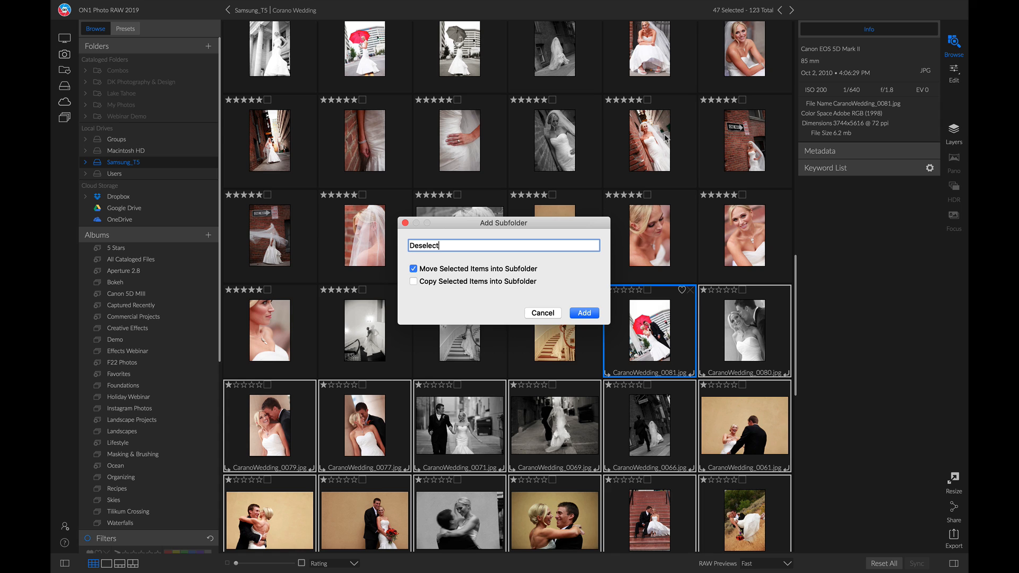
click(542, 313)
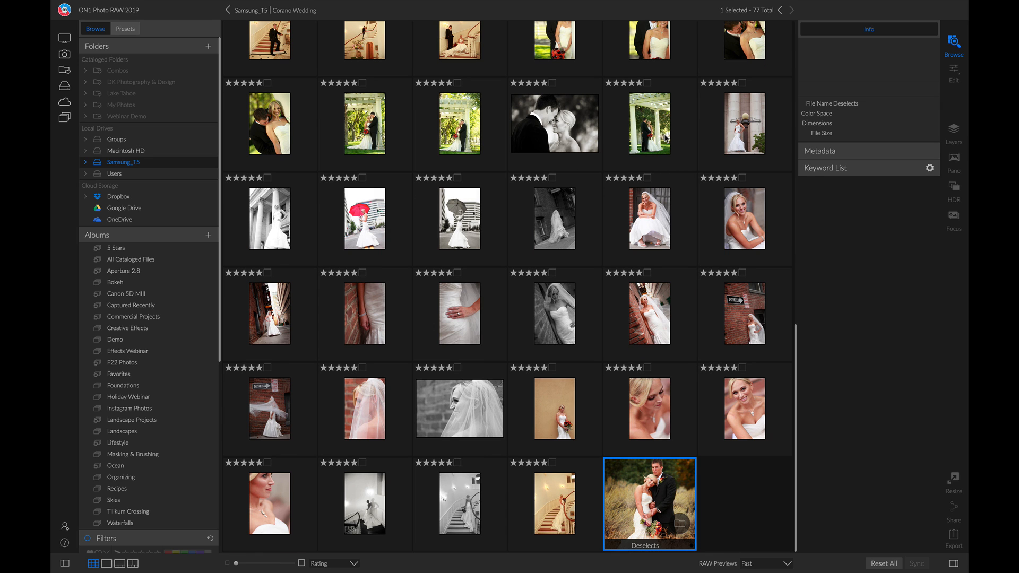
mouse_move(674, 194)
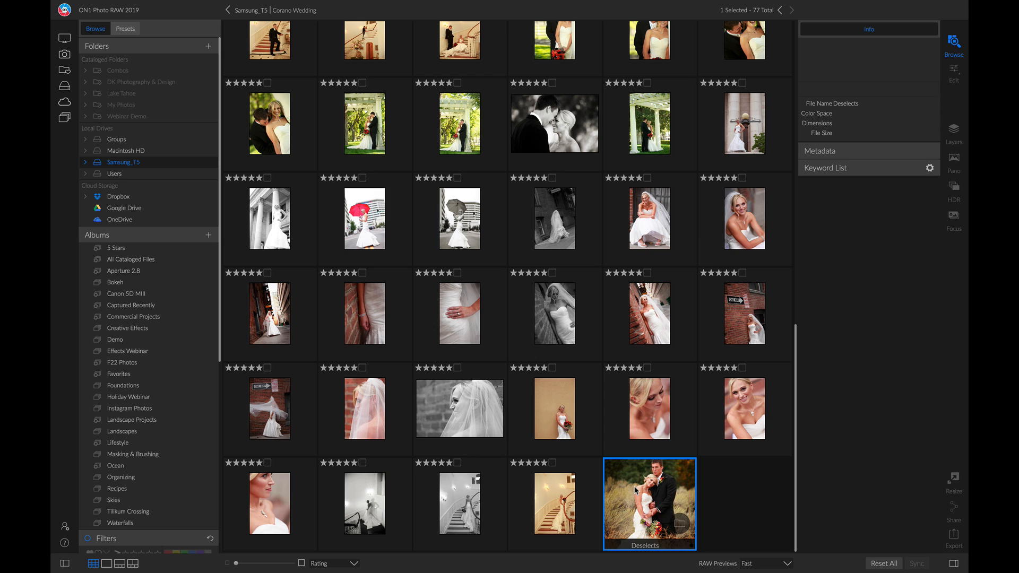
mouse_move(702, 512)
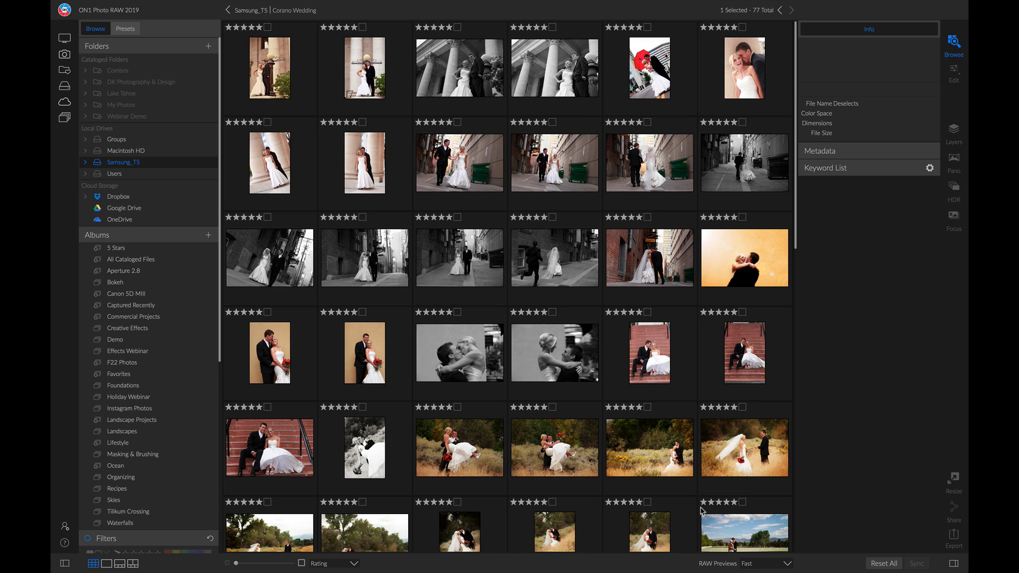
Select CaranoWedding_0063 through 0086 and move them into a new Downtown subfolder
click(649, 257)
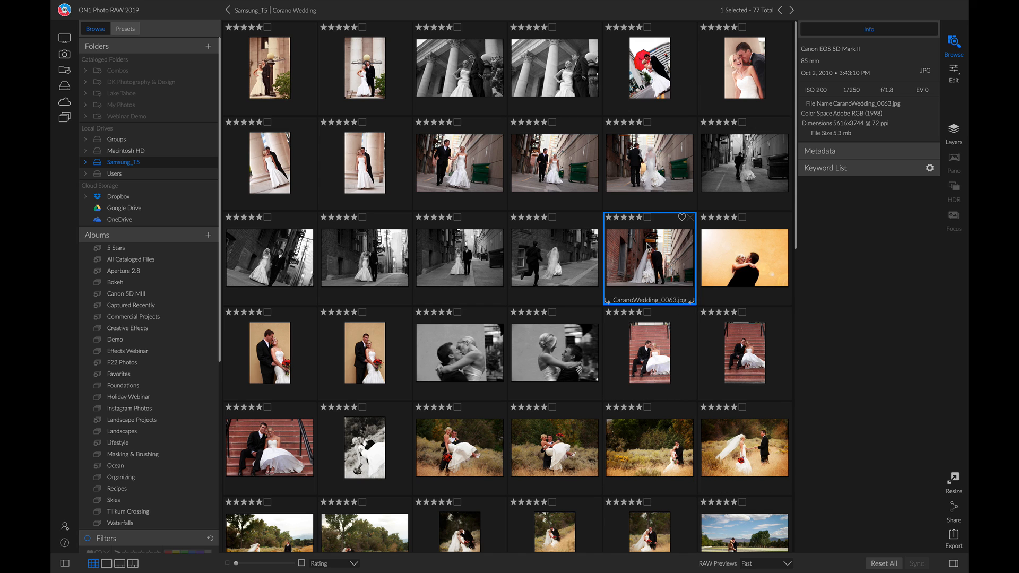
click(269, 69)
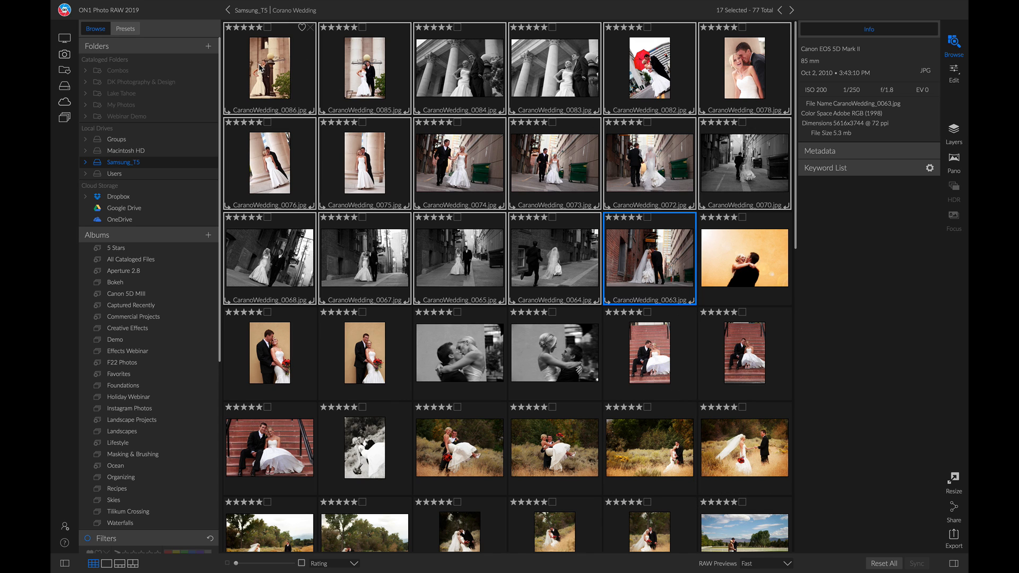
right_click(269, 69)
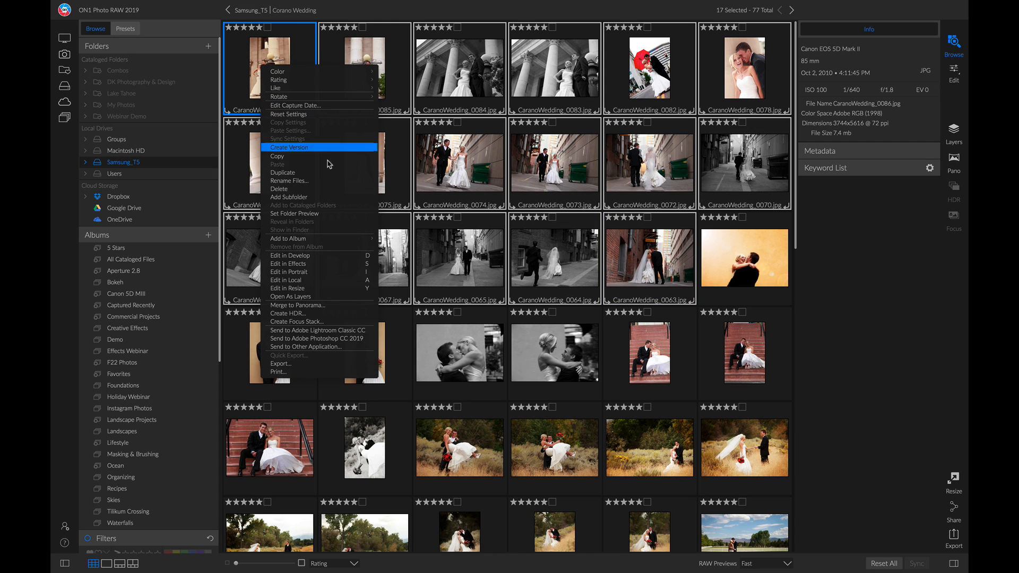
click(289, 196)
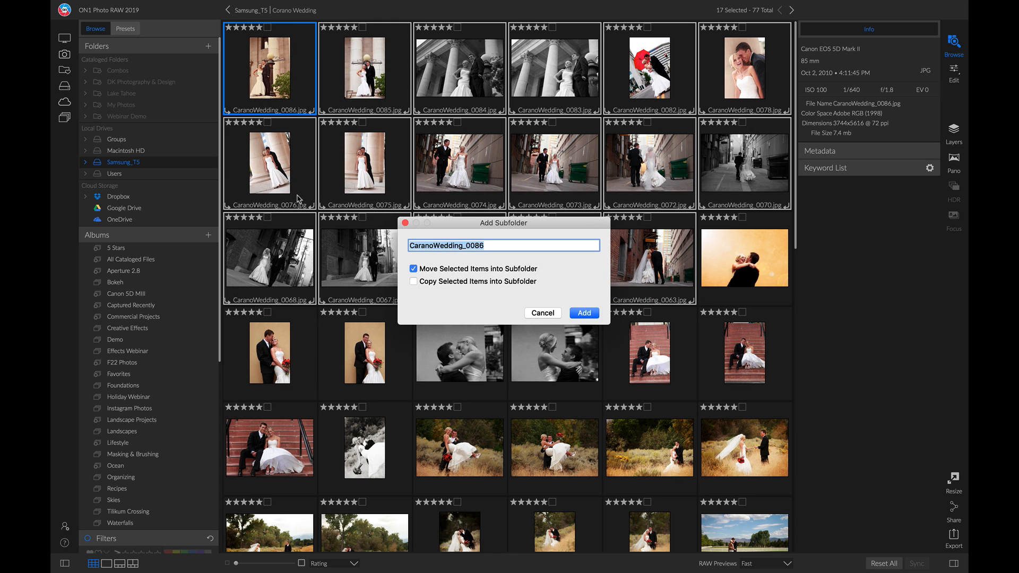
text(Downtown)
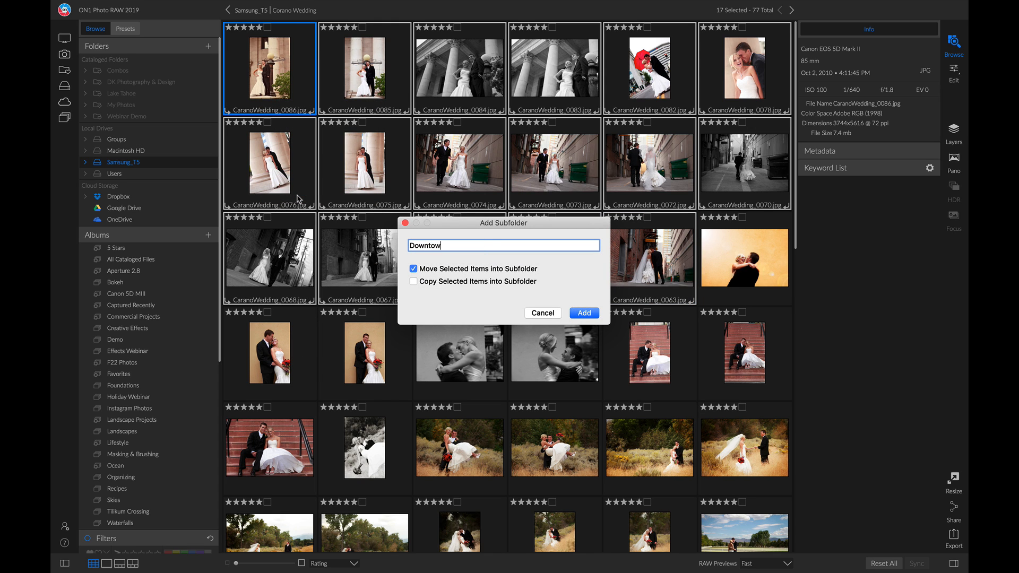
click(583, 313)
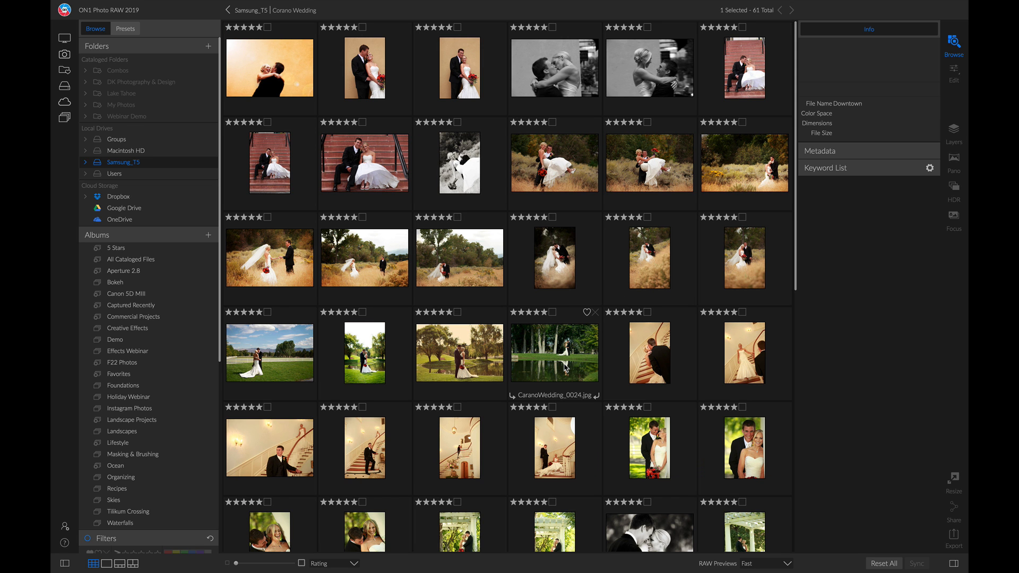
Scroll to the end of the grid to view the Downtown and Deselects subfolders
scroll(down, 3)
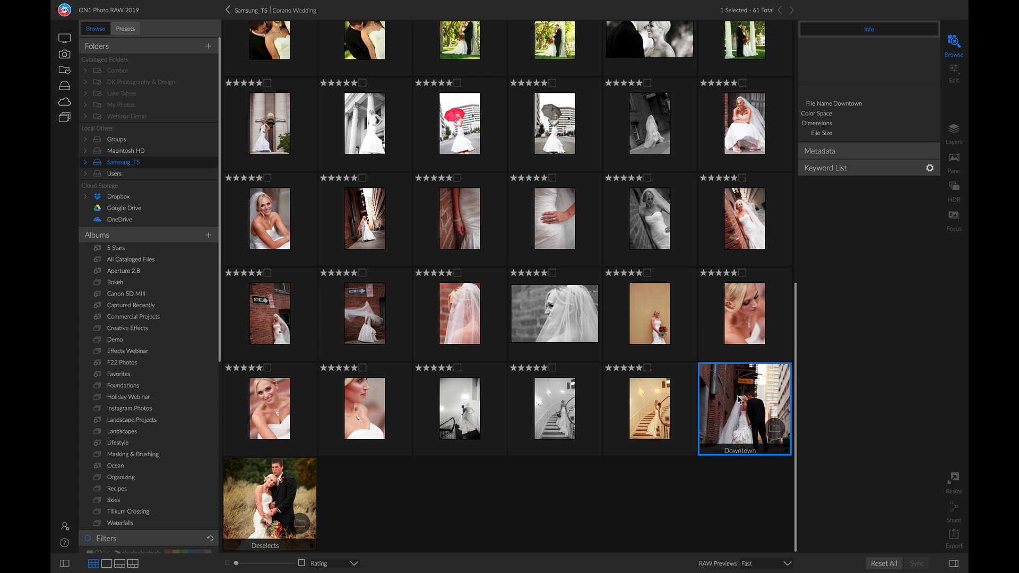
mouse_move(741, 399)
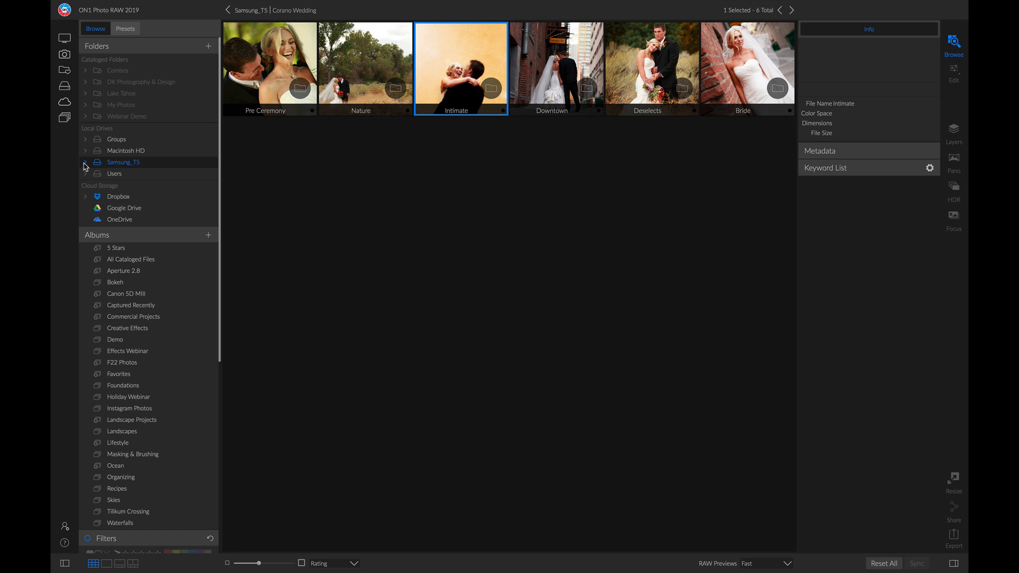
Expand the Samsung_T5 drive to show the Corano Wedding subfolders
click(85, 161)
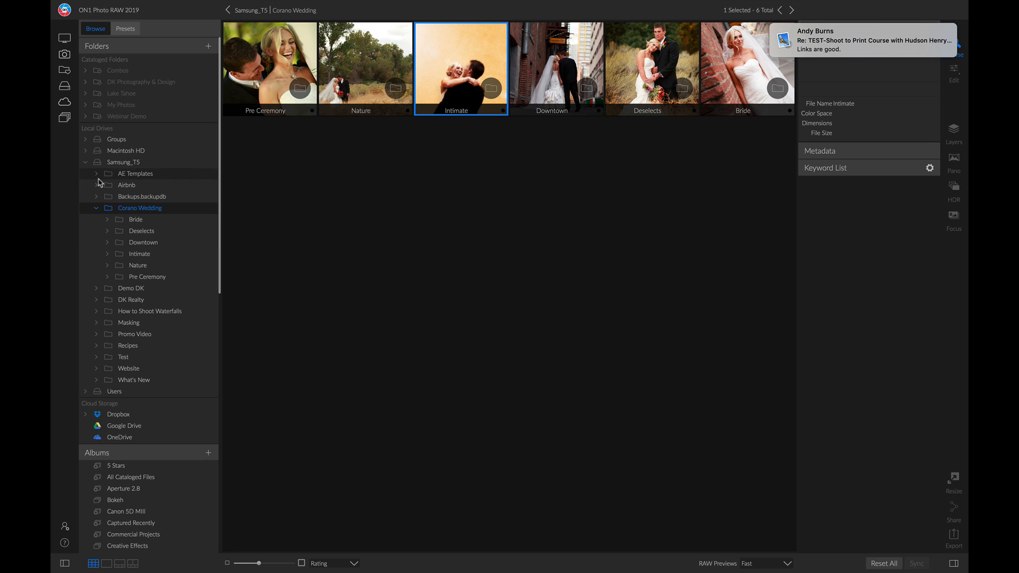
mouse_move(133, 228)
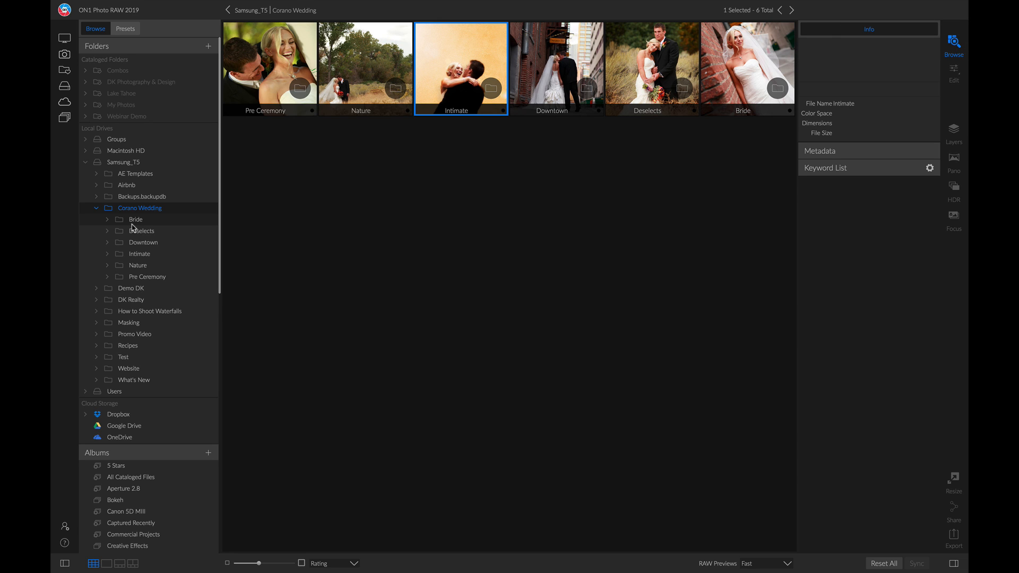
mouse_move(138, 220)
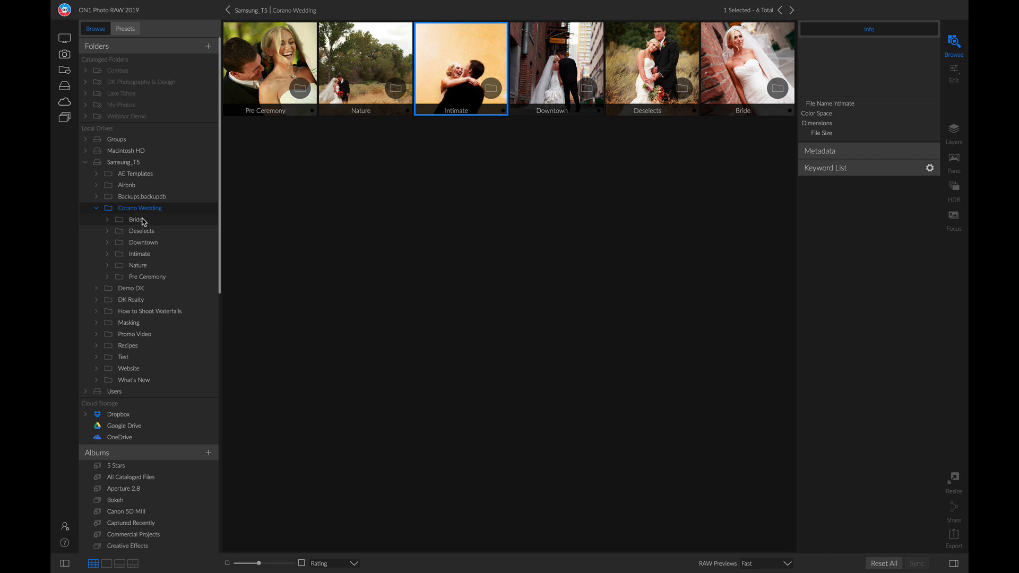
mouse_move(165, 236)
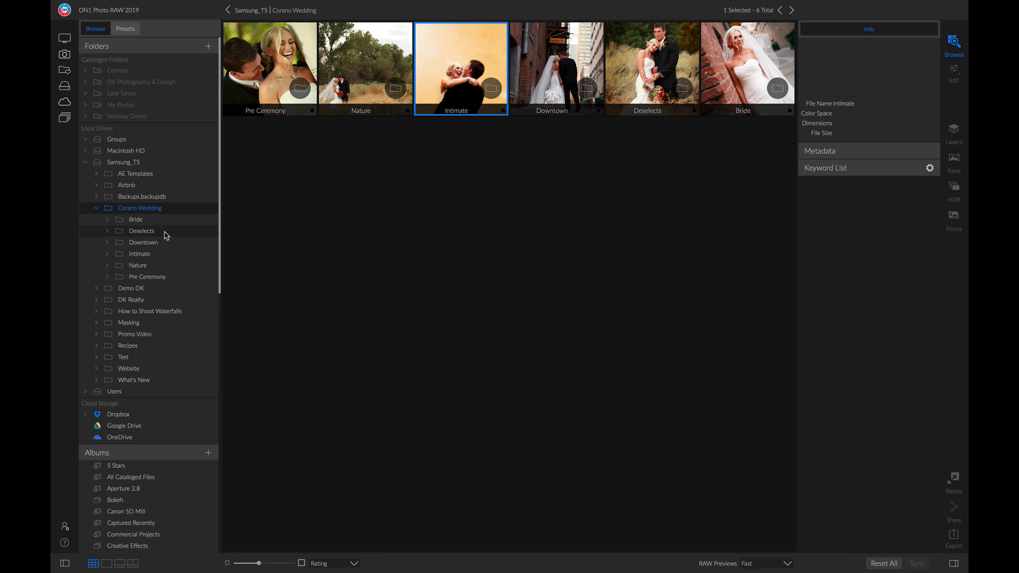
Label Deselects red and Bride green, and open Downtown's context menu for its label
right_click(141, 231)
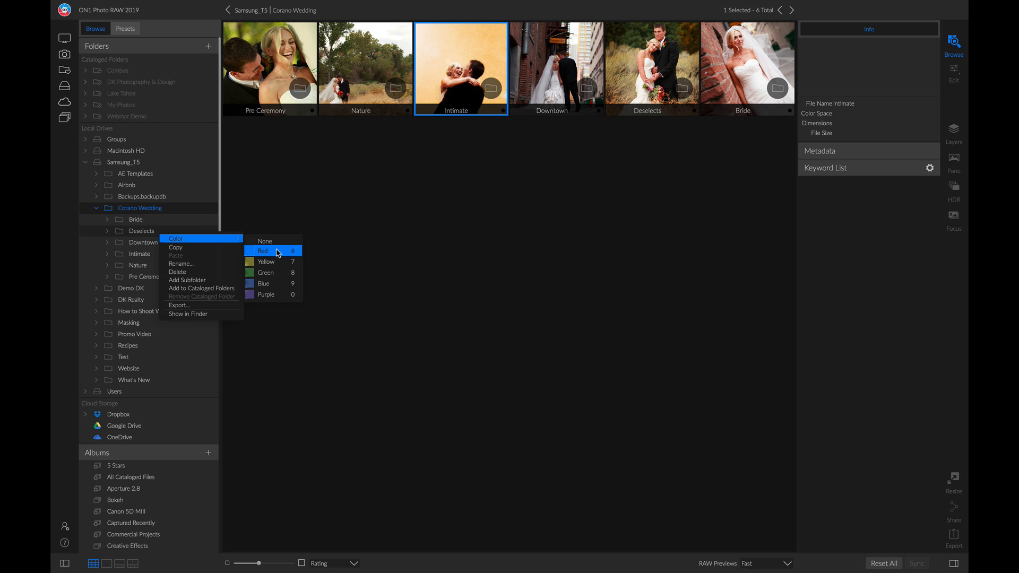
click(263, 251)
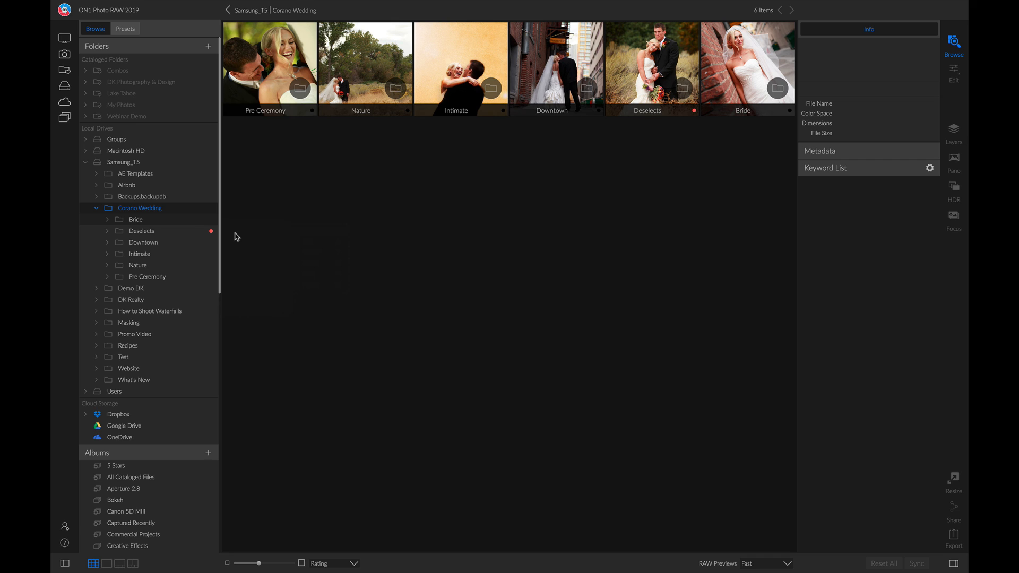
mouse_move(214, 232)
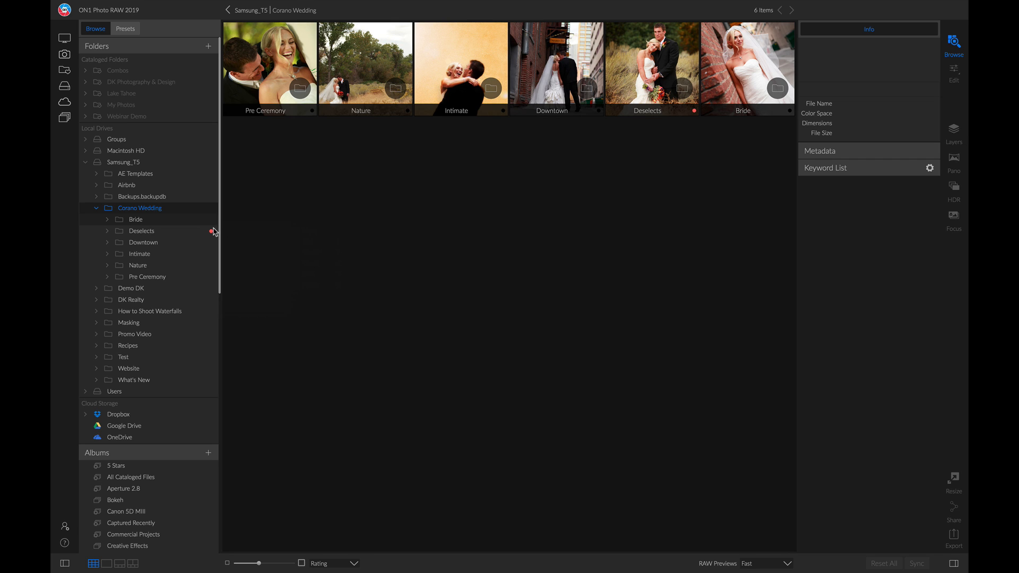
right_click(141, 231)
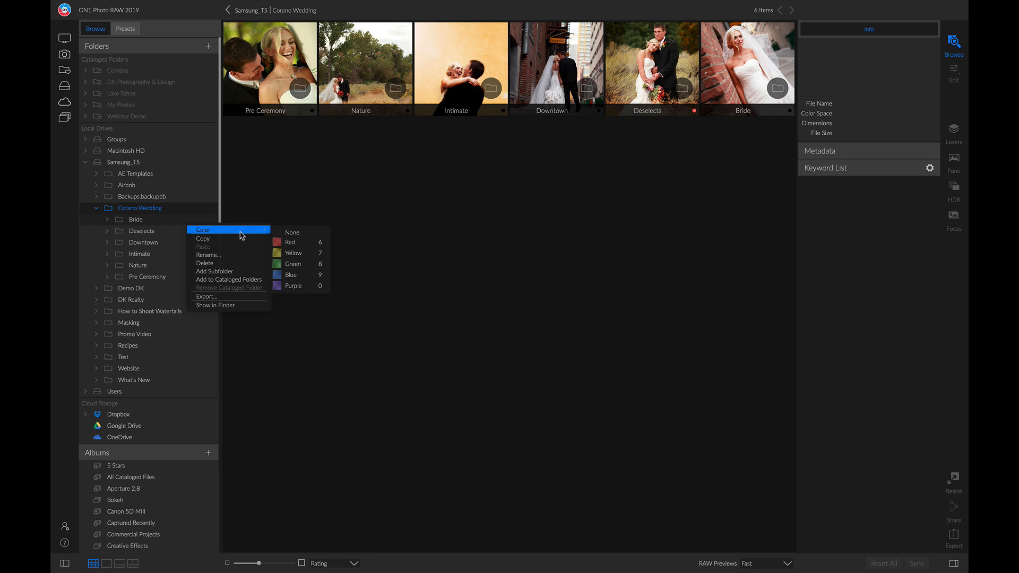
click(293, 264)
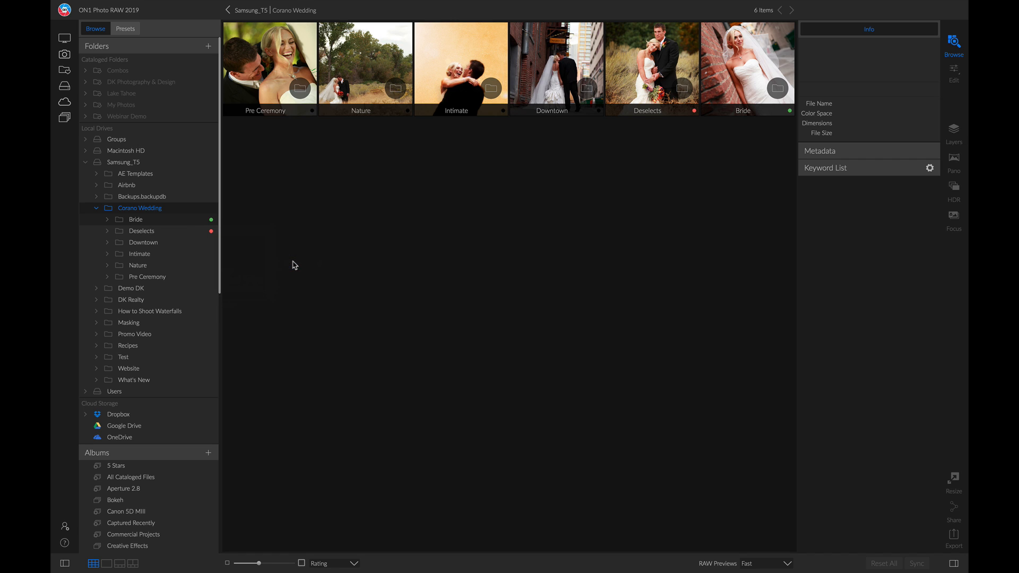
mouse_move(141, 243)
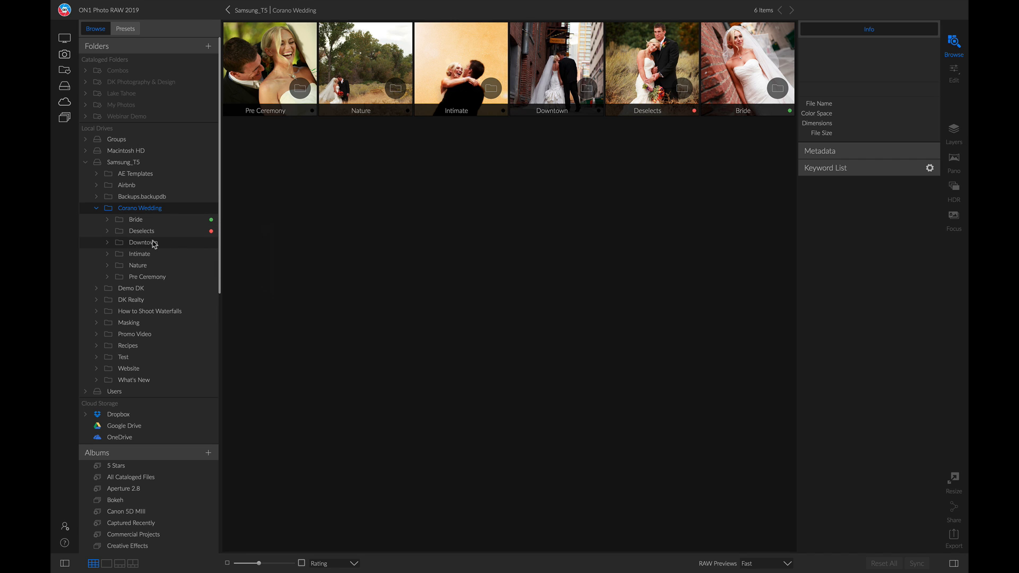
mouse_move(171, 246)
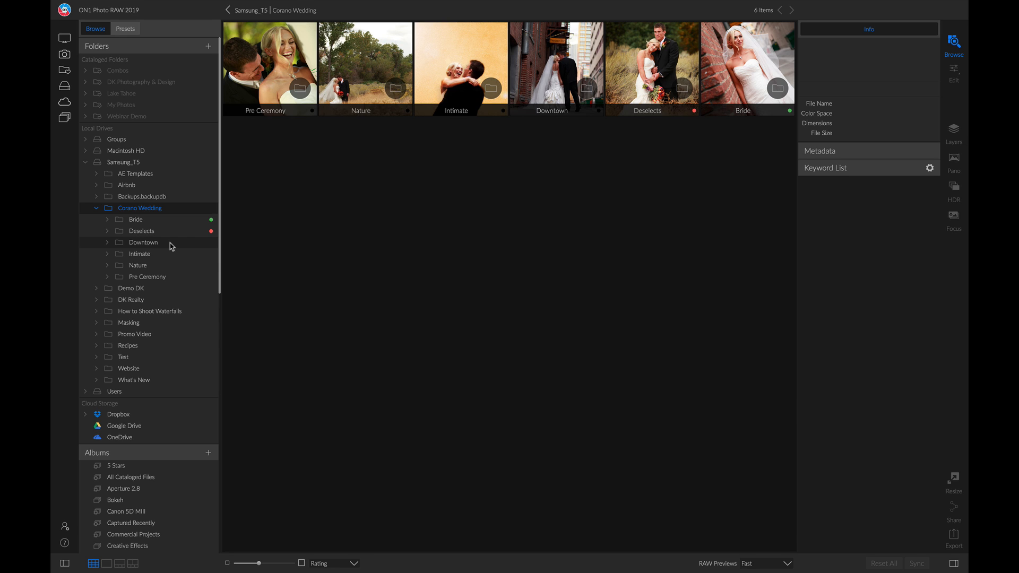
right_click(142, 242)
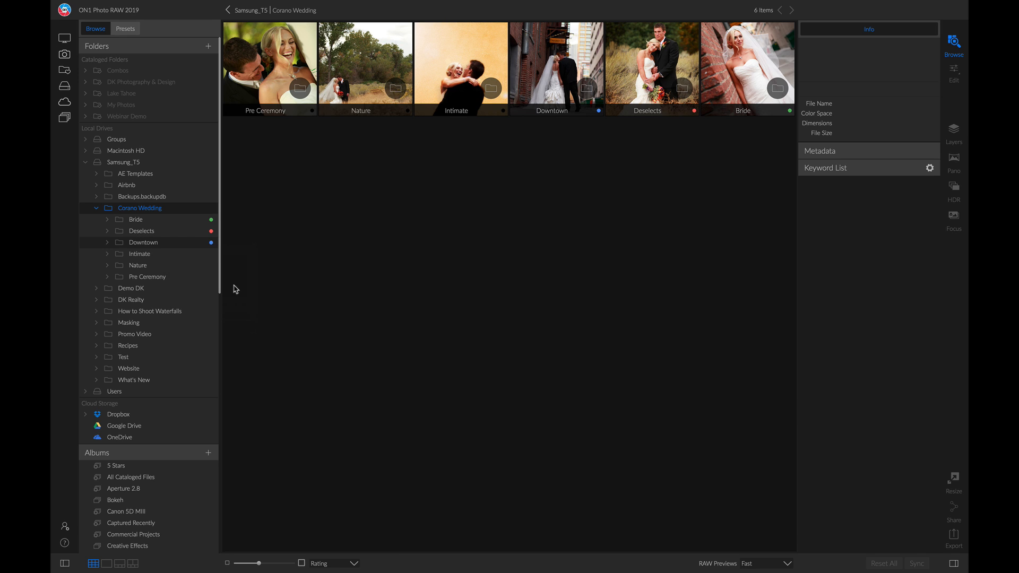
mouse_move(191, 249)
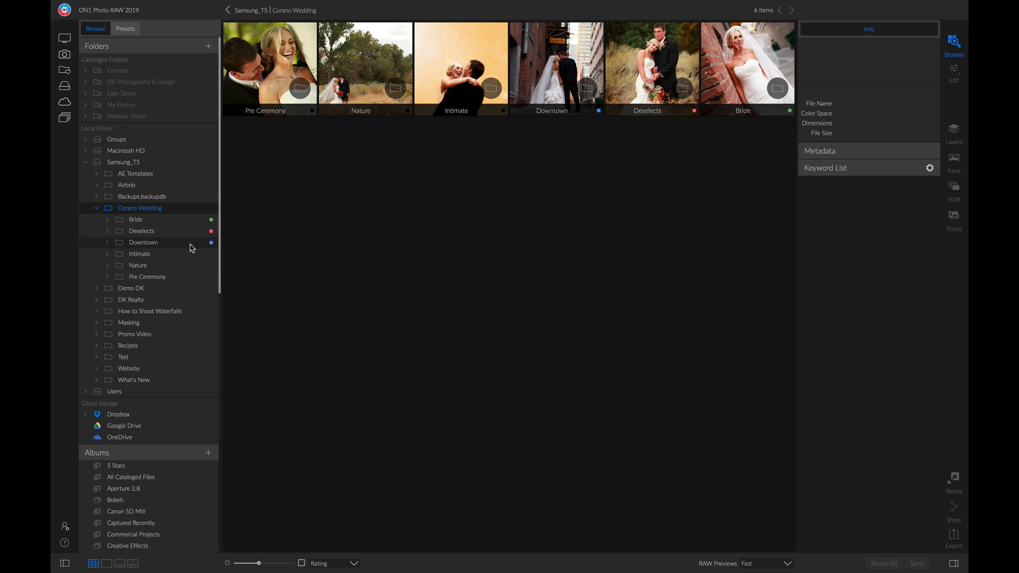
mouse_move(239, 246)
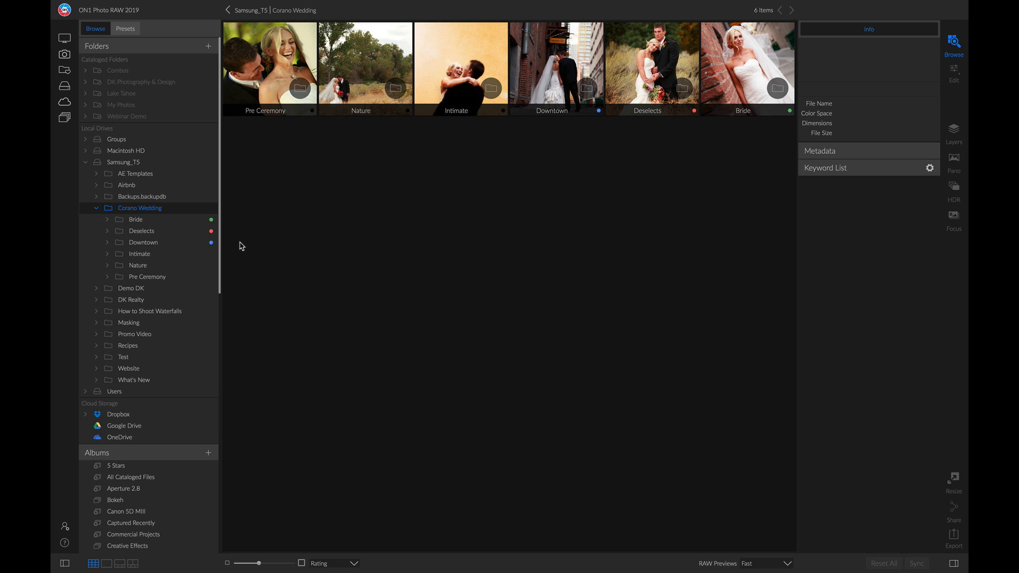
mouse_move(157, 246)
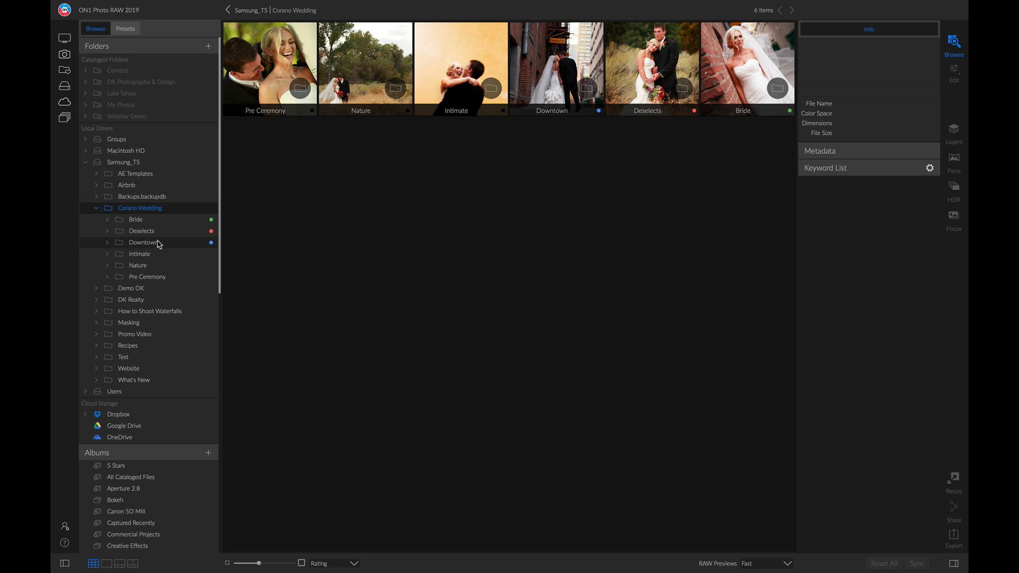
Show the Downtown folder, select all 17 photos, and choose Rename Files
click(143, 242)
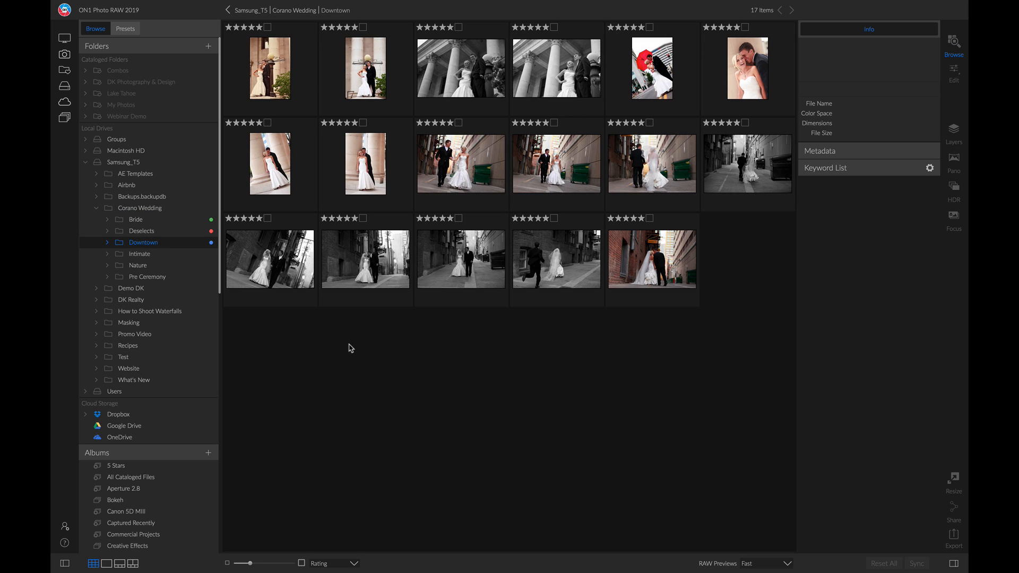
key(ctrl+a)
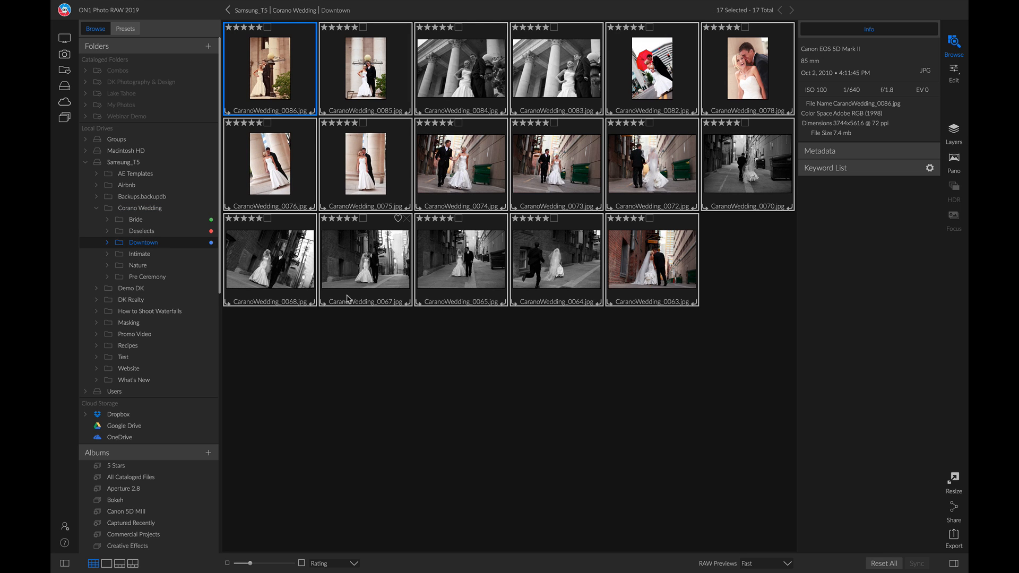
right_click(365, 257)
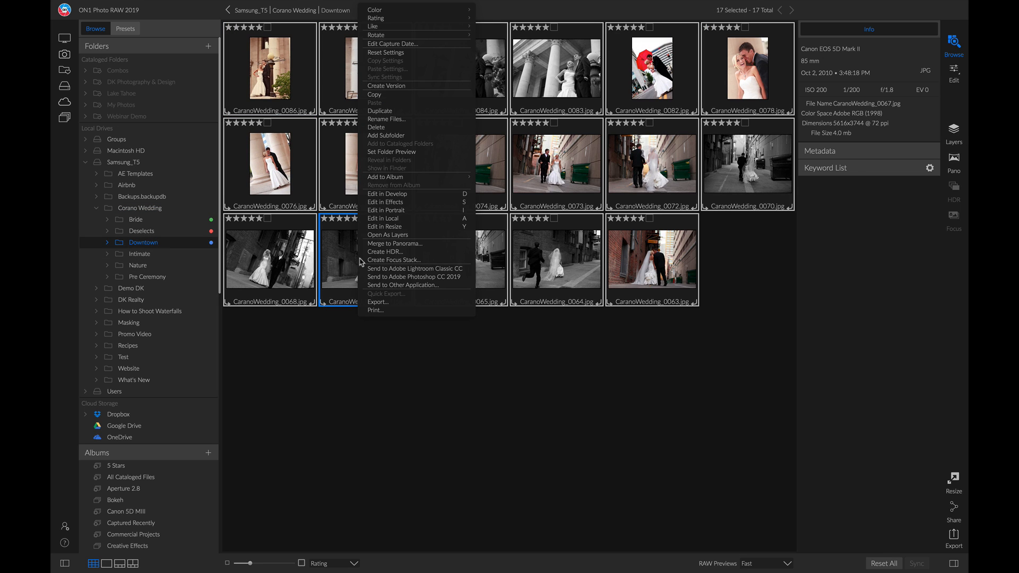
click(387, 119)
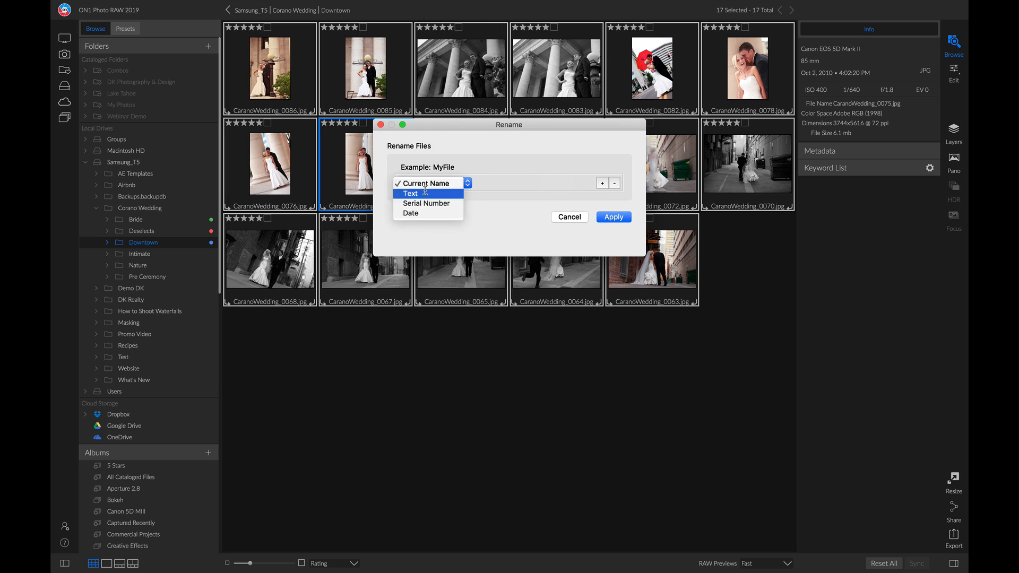
Build the rename pattern: text 'Mahoney Downtown' followed by text 'Edit'
click(411, 193)
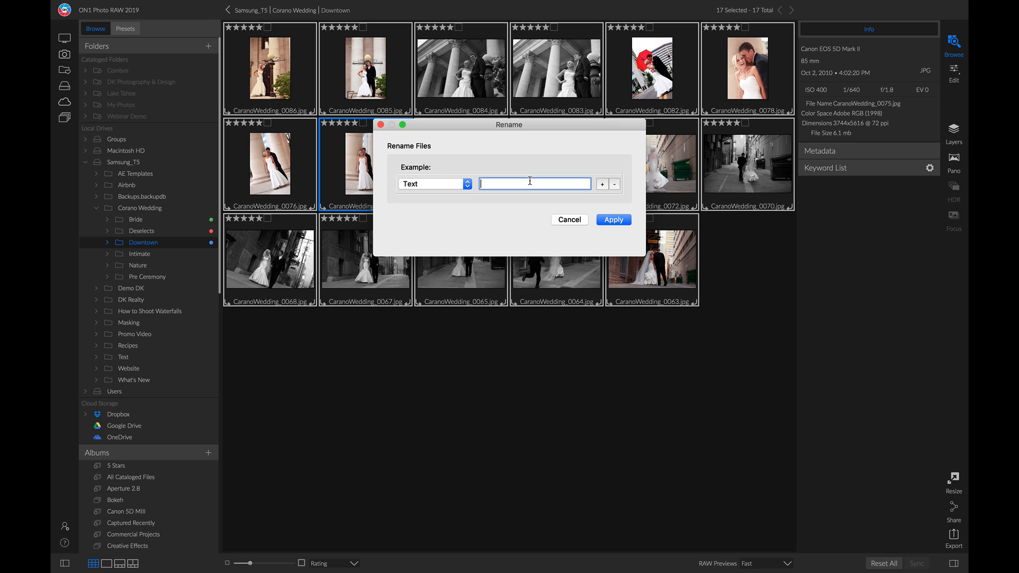
text(Mahoney D)
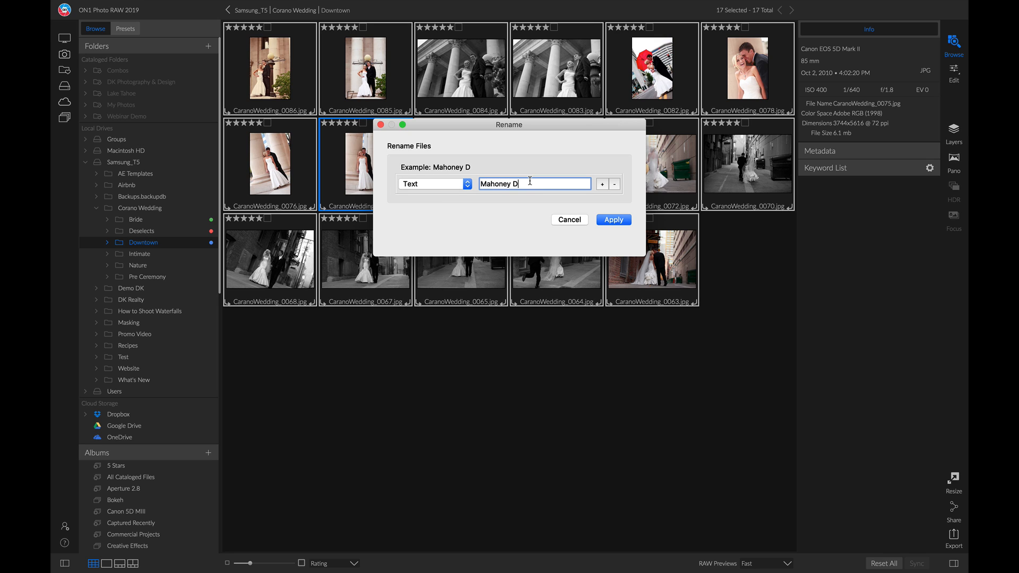
text(owntown)
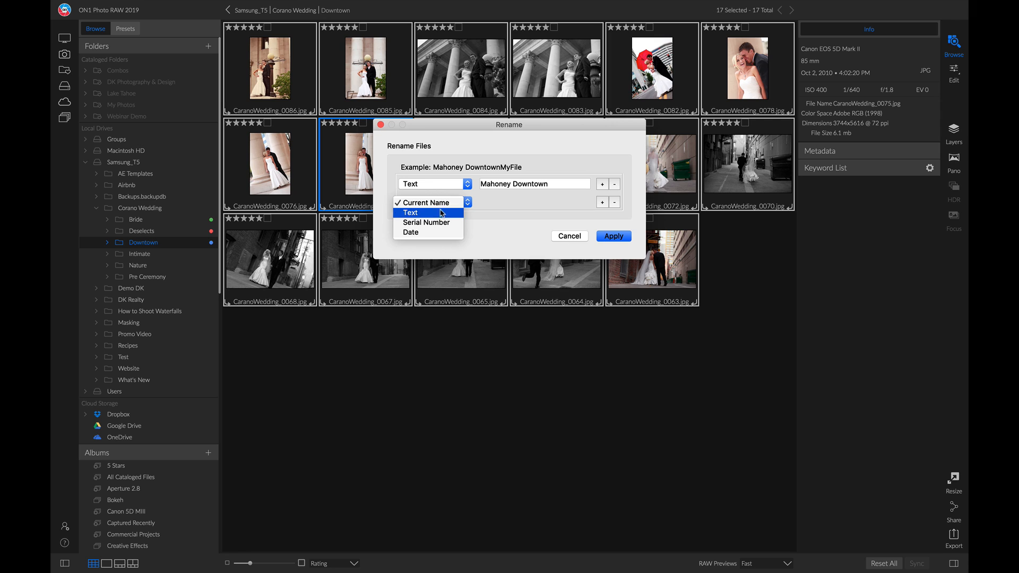
click(410, 212)
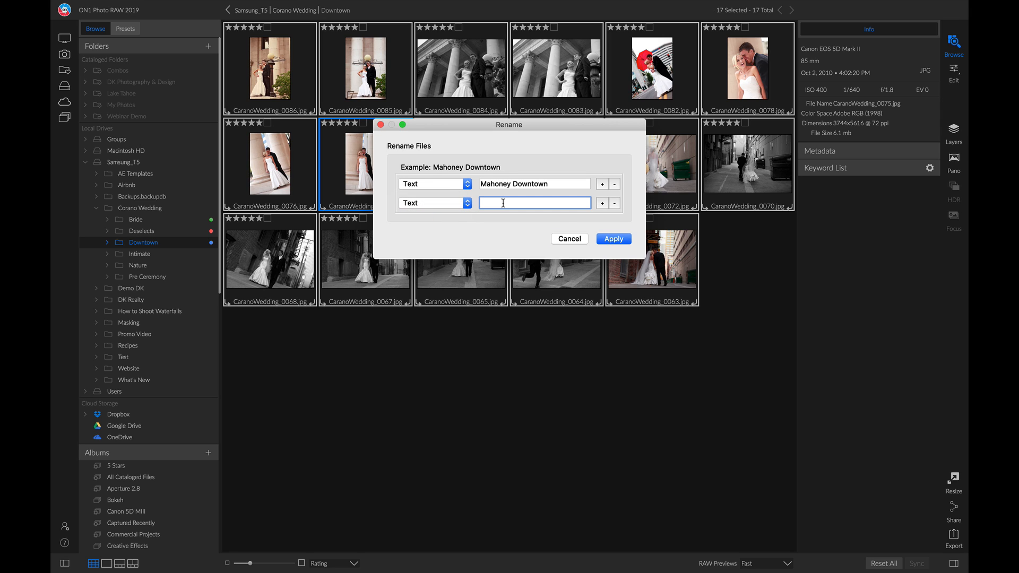
text(Edit)
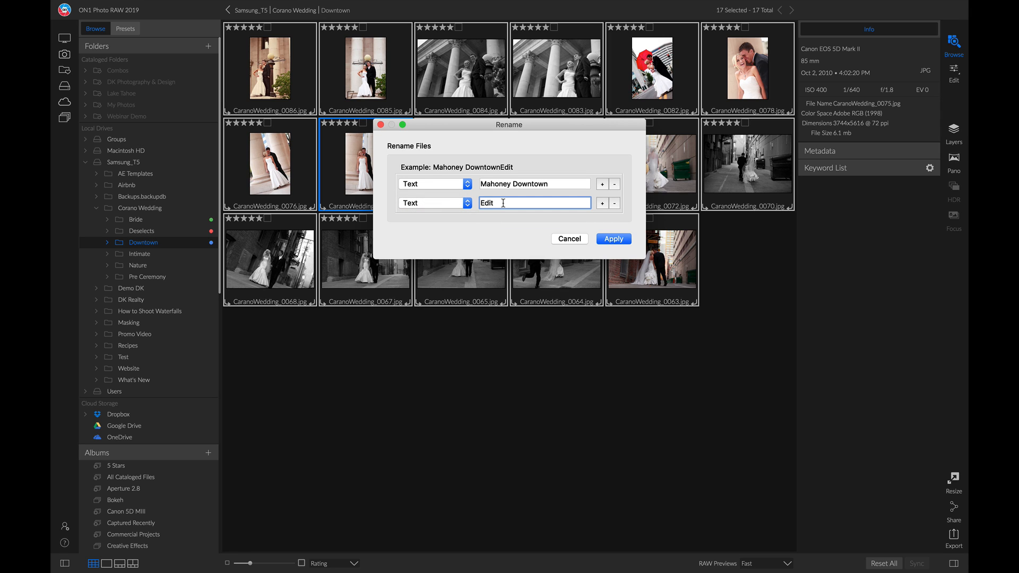
mouse_move(452, 205)
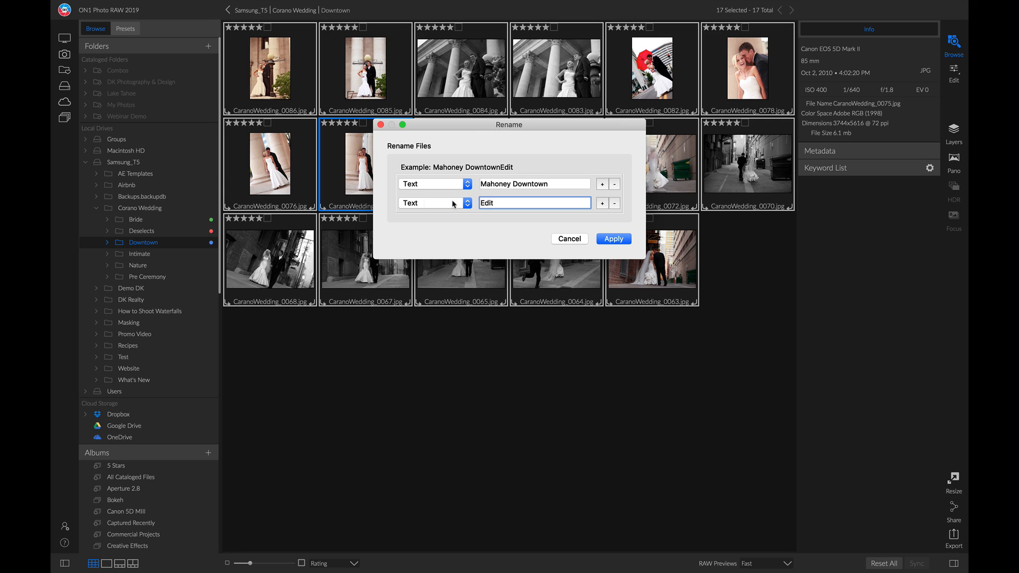
mouse_move(486, 180)
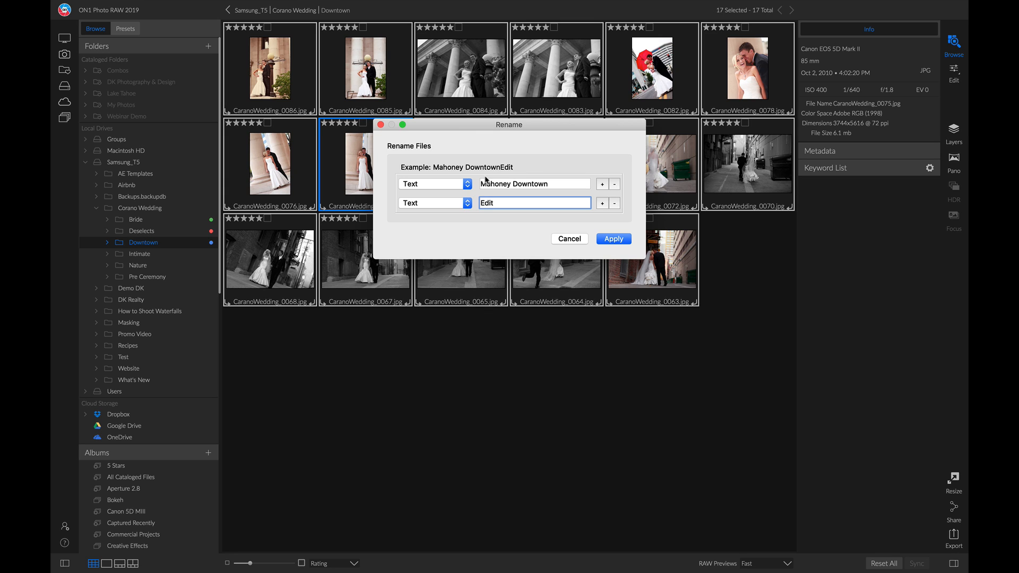